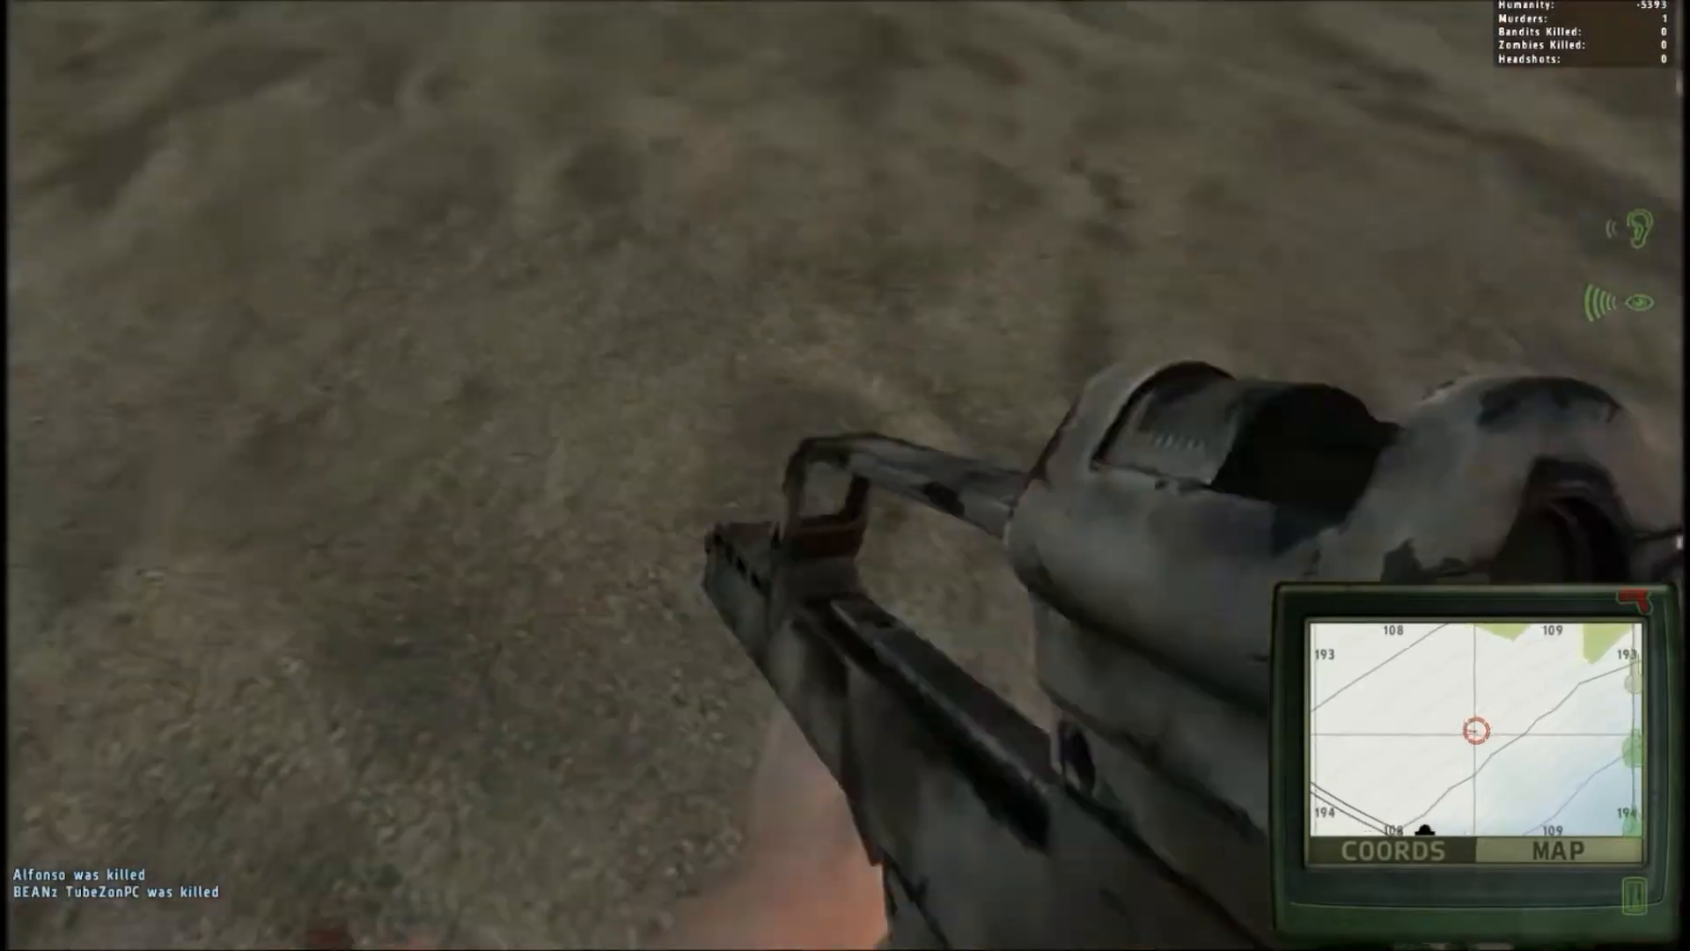
mouse_move(846, 475)
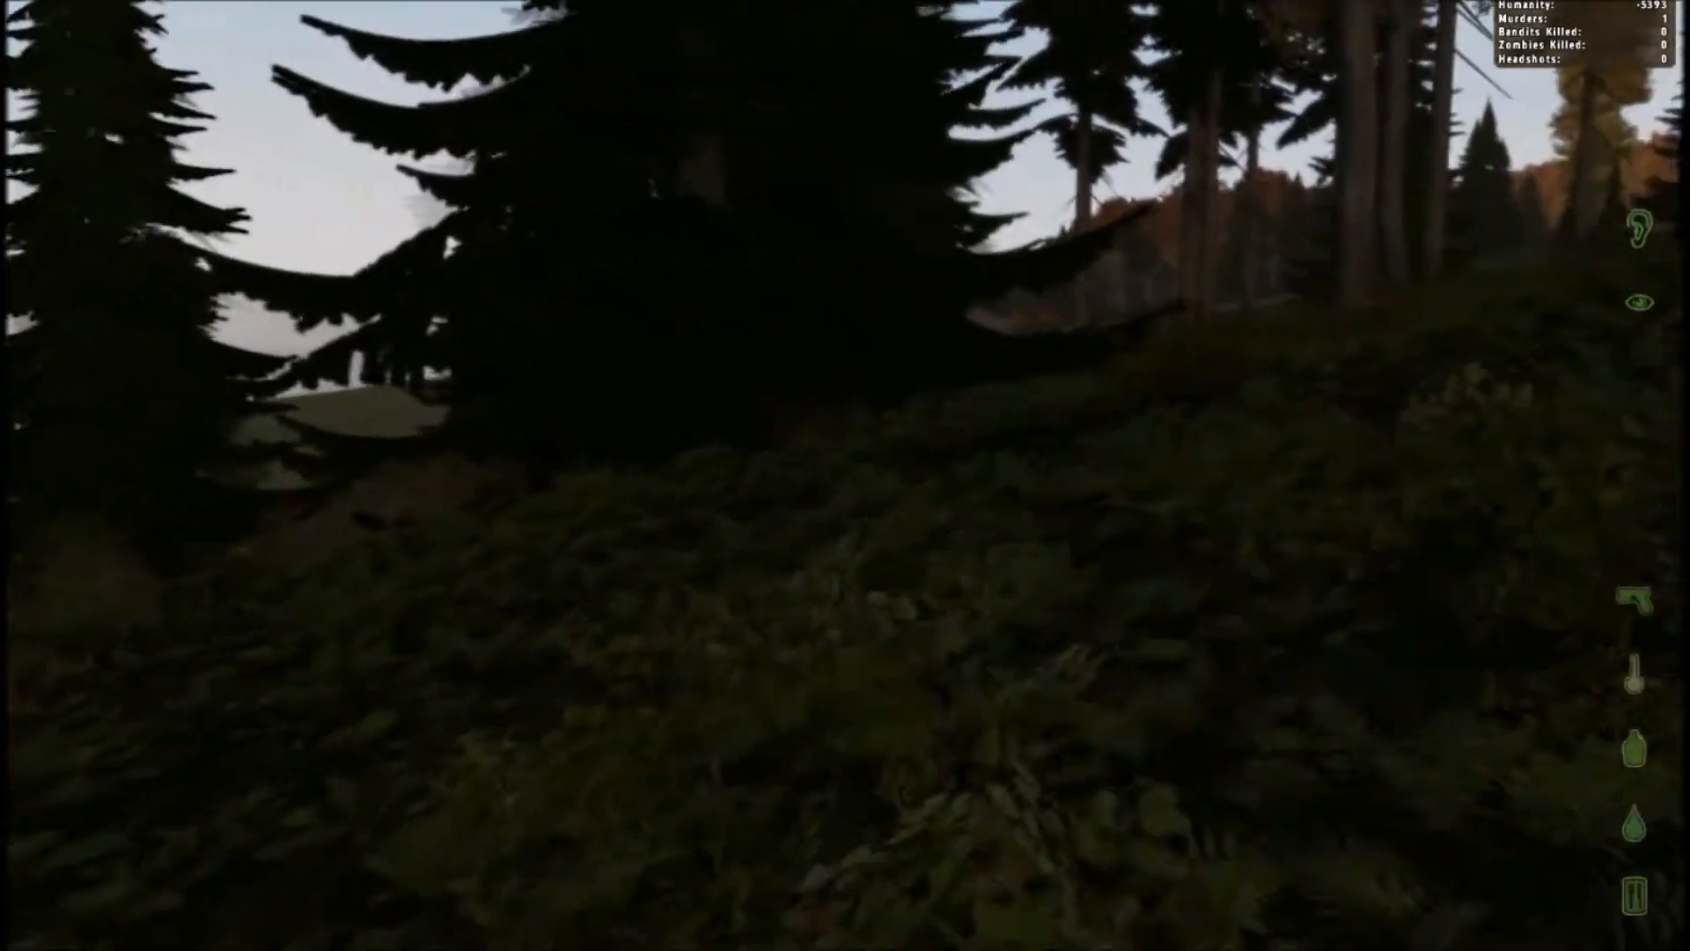
mouse_move(845, 476)
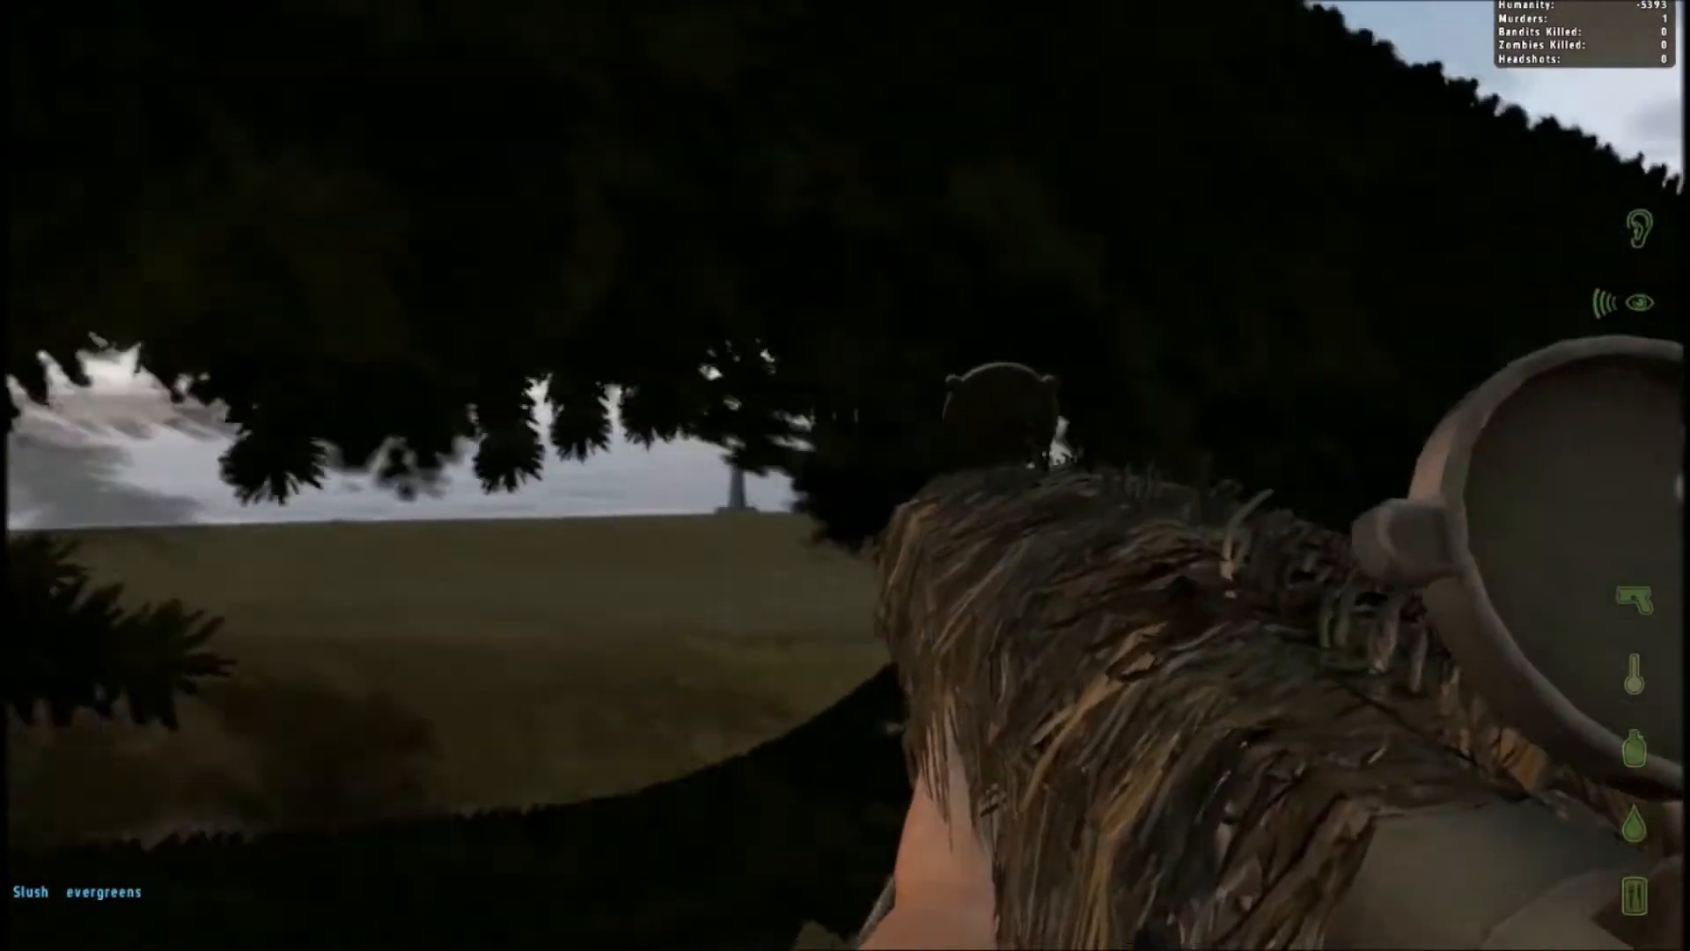
Aim through the rifle scope at the misty woods, then lower it and head for the coastal slope
right_click(845, 475)
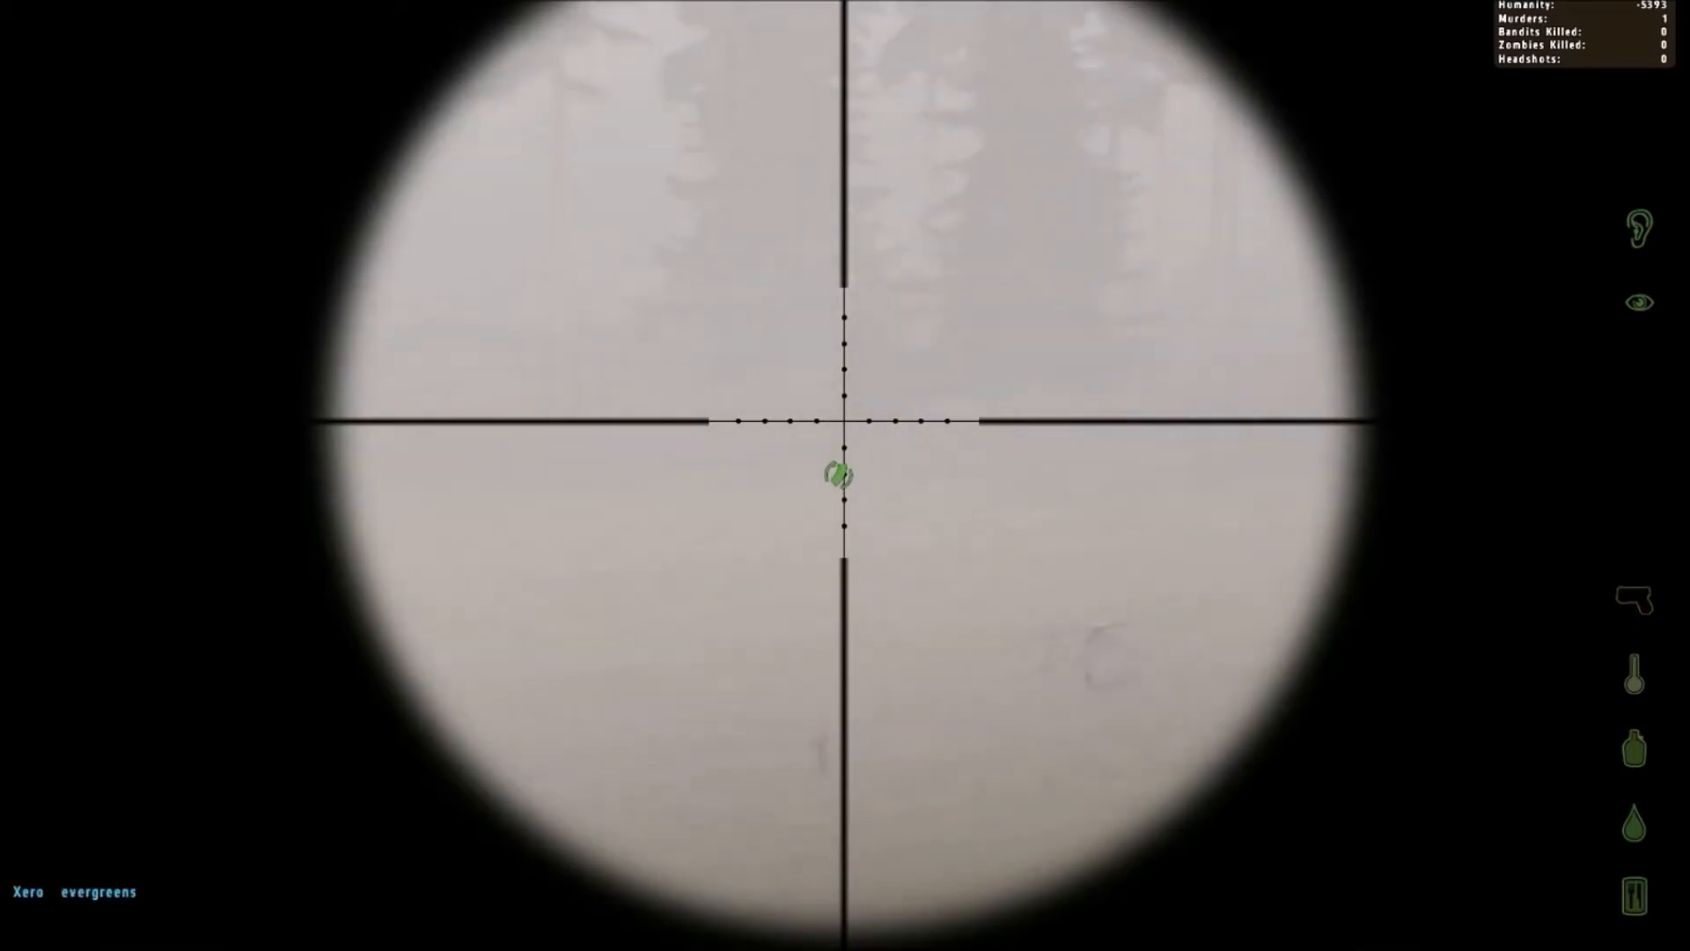
click(843, 476)
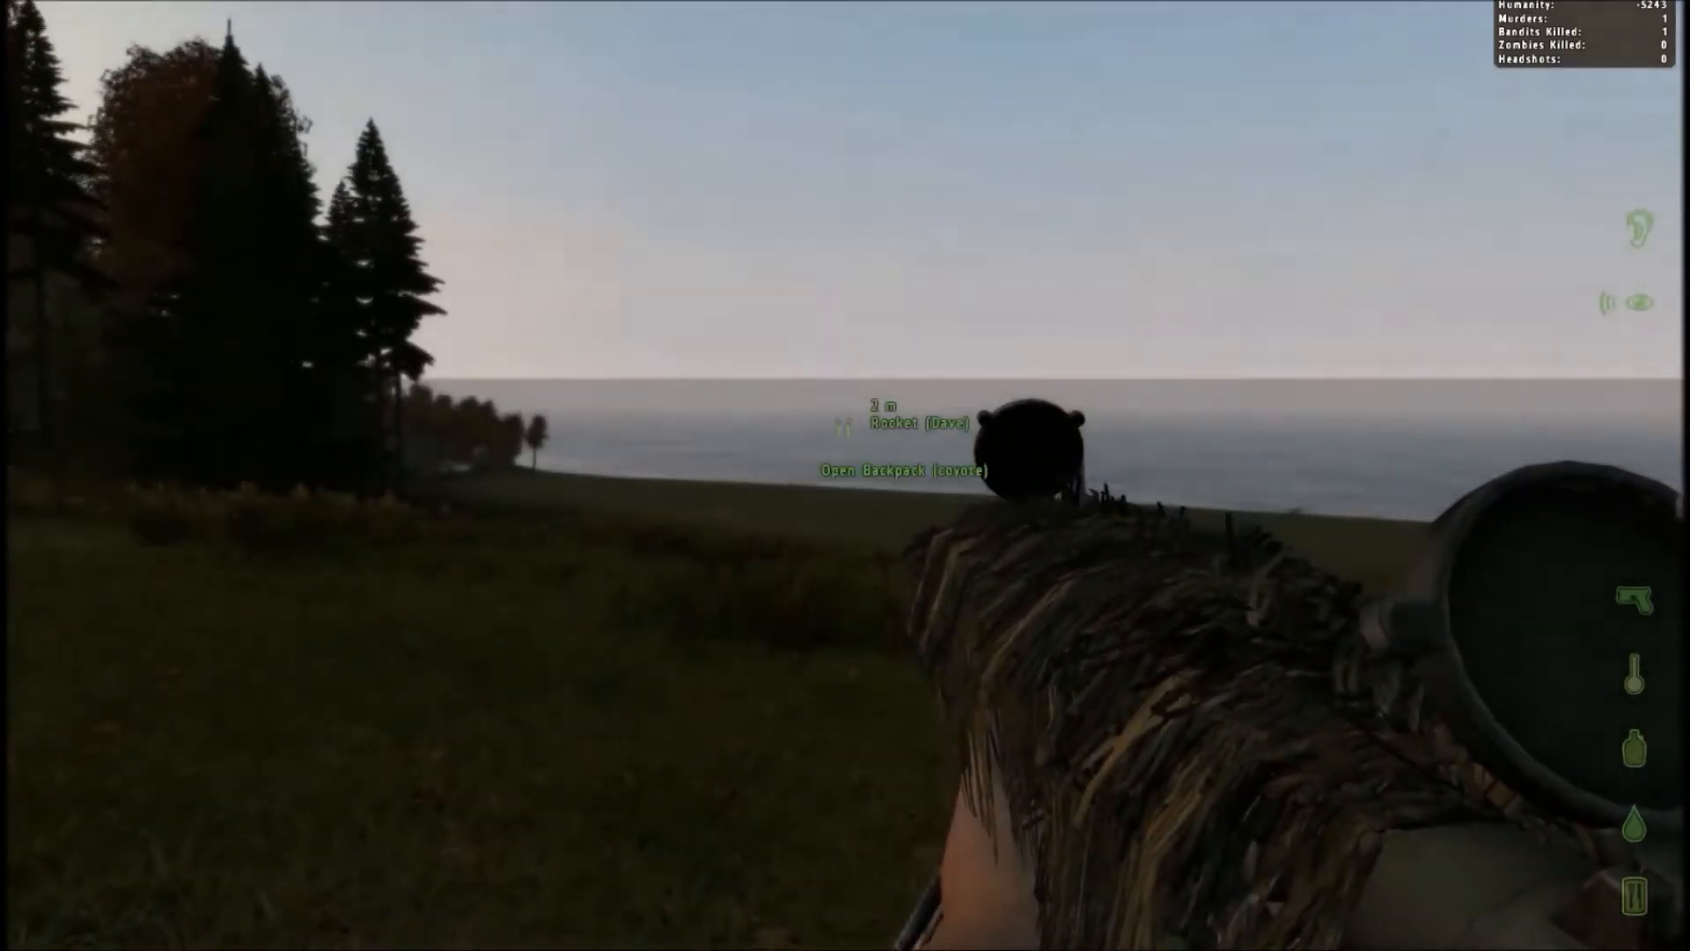
mouse_move(845, 475)
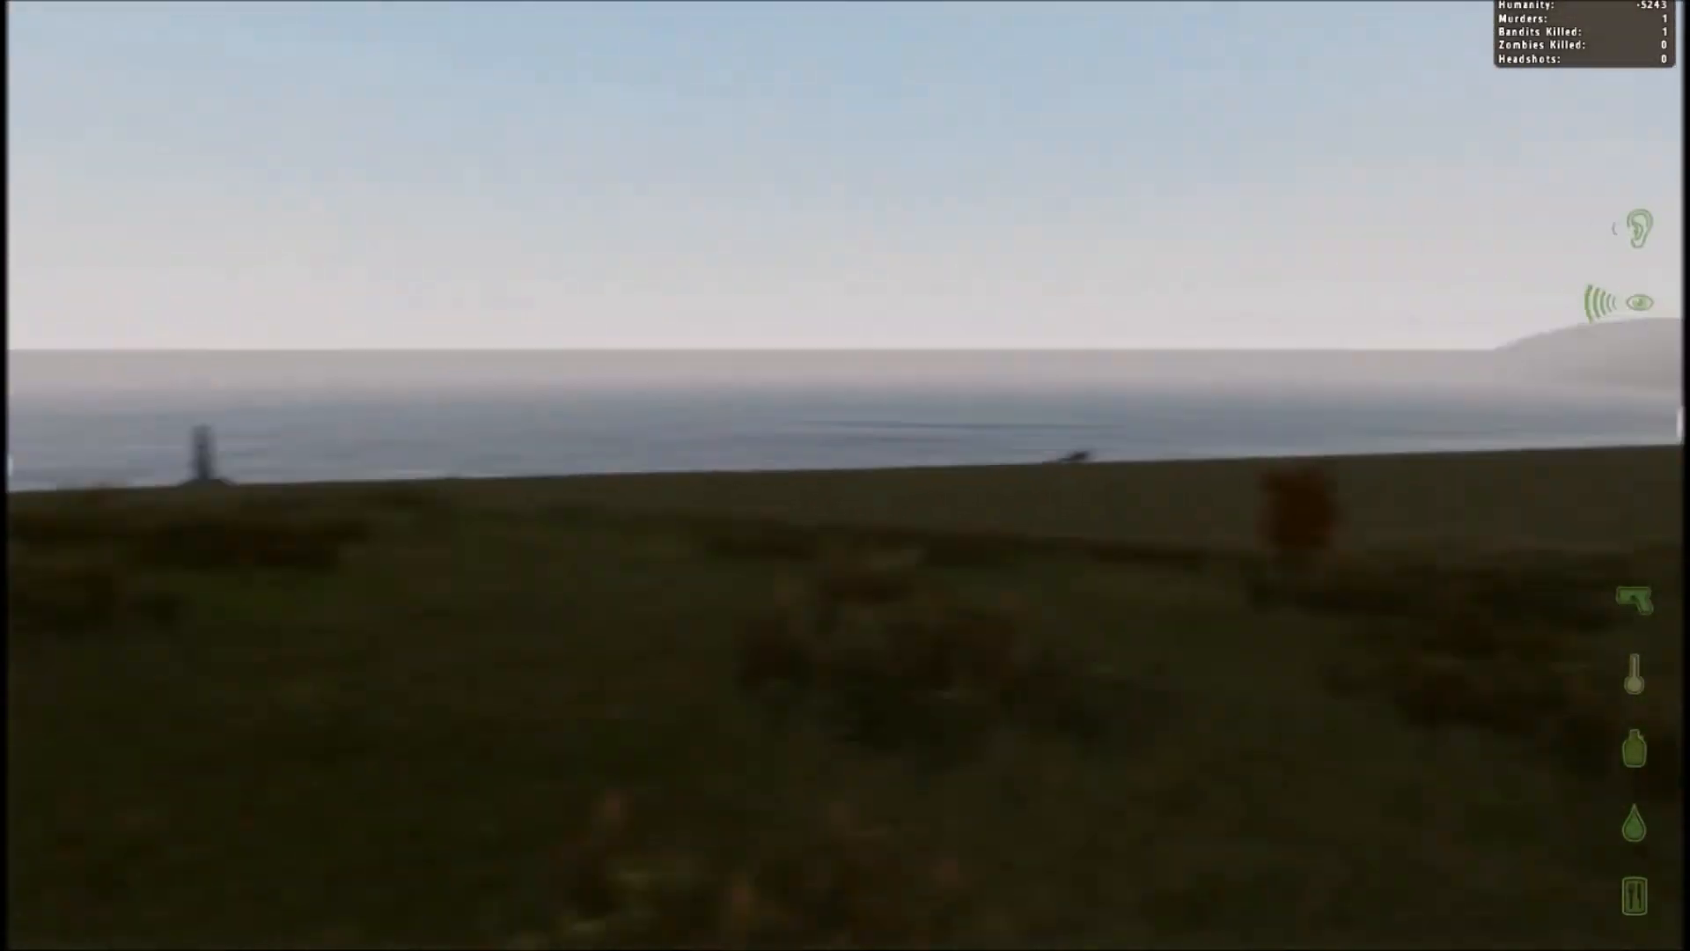
mouse_move(846, 476)
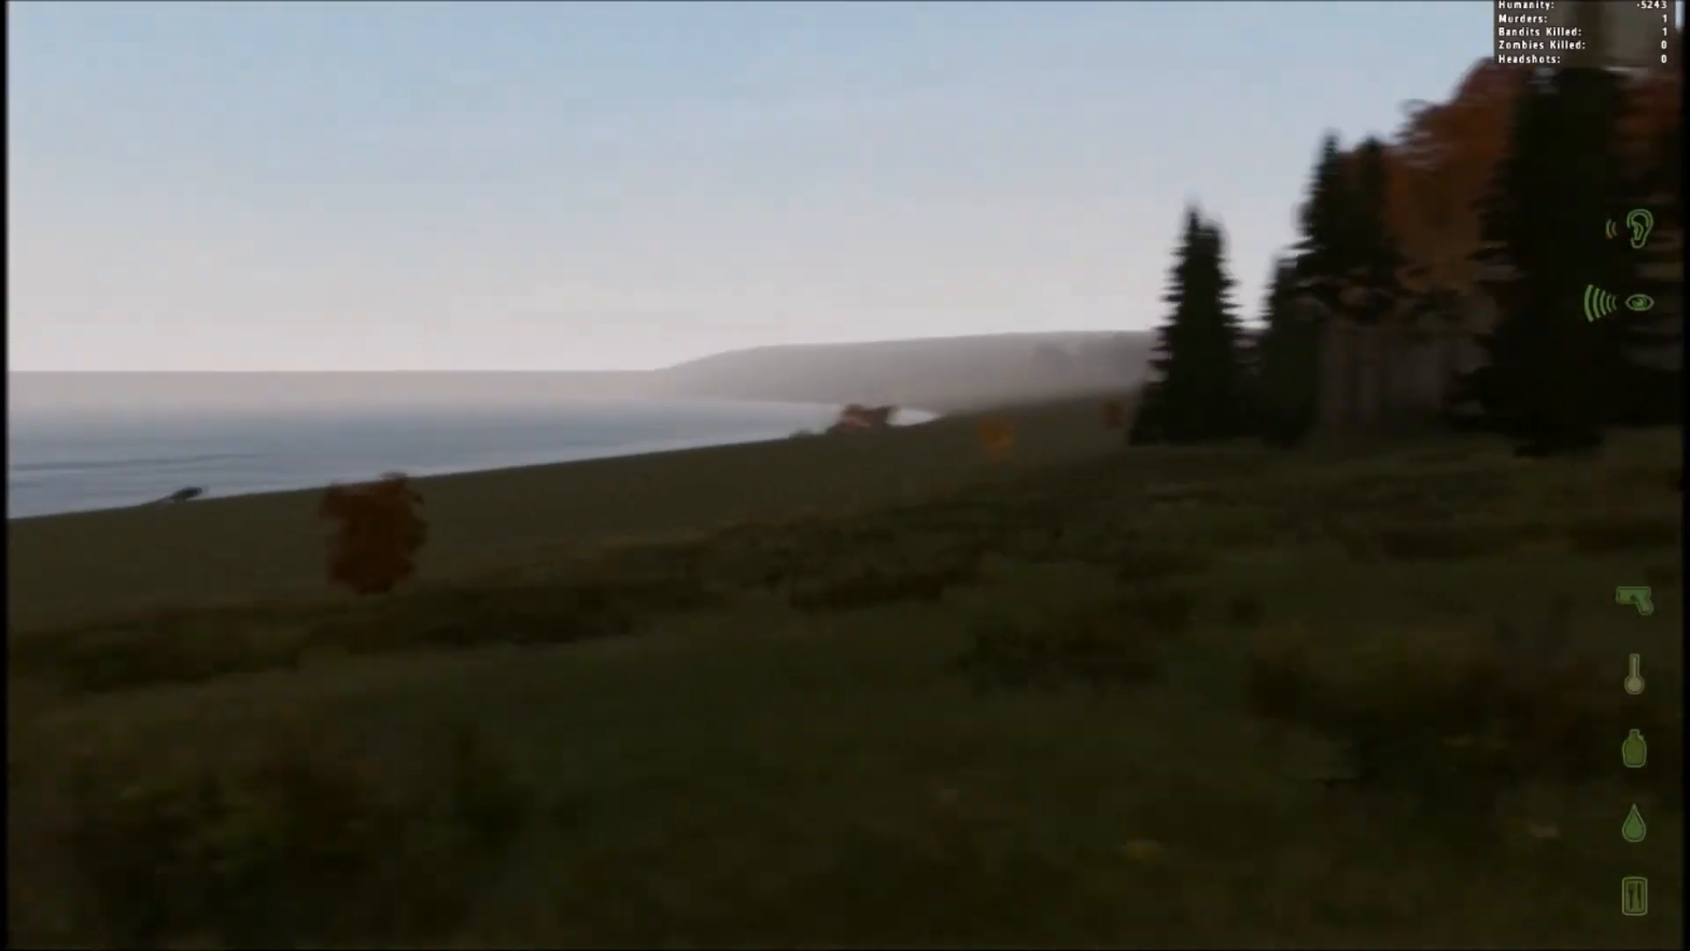
mouse_move(845, 475)
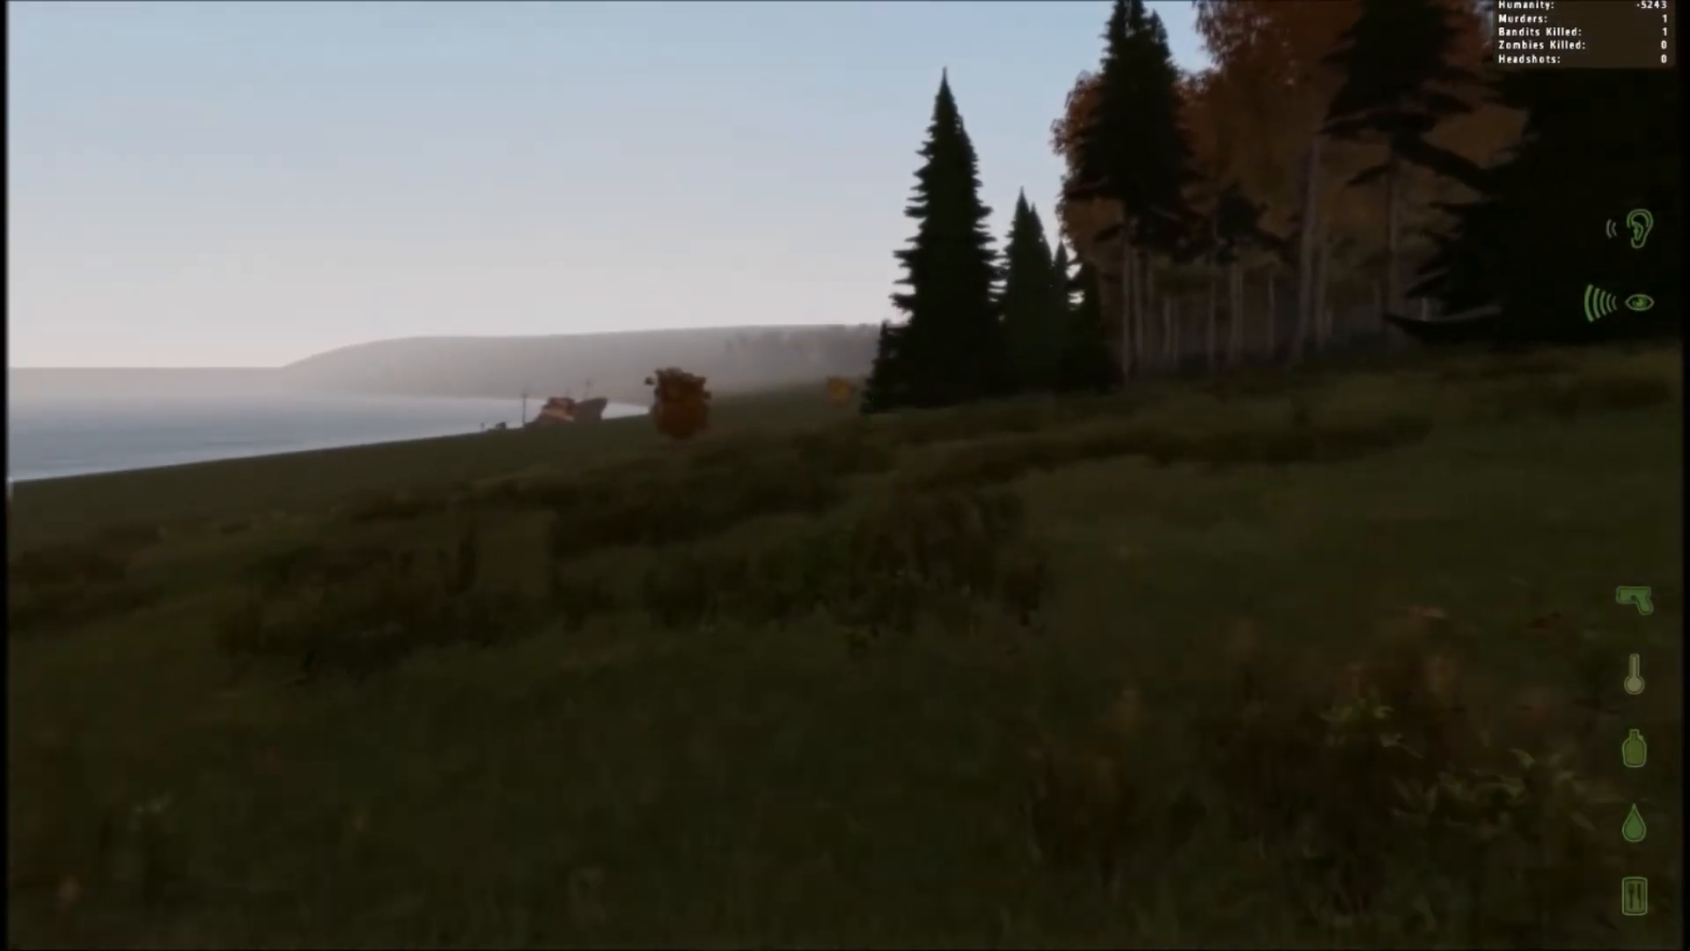
mouse_move(845, 476)
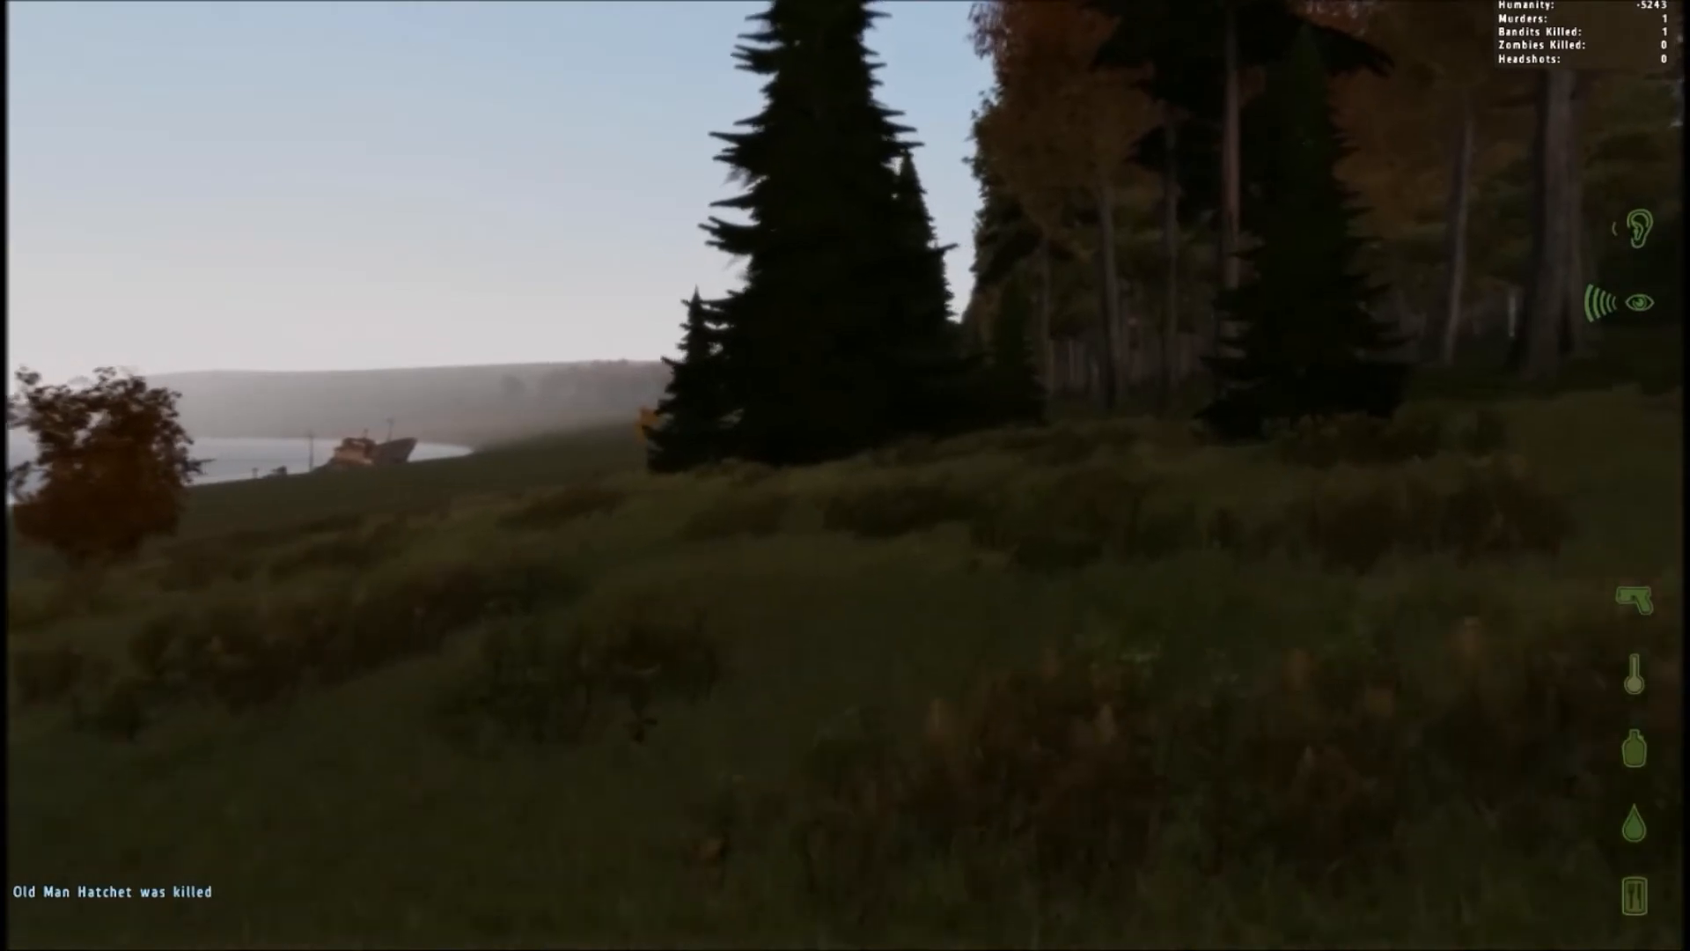
mouse_move(845, 475)
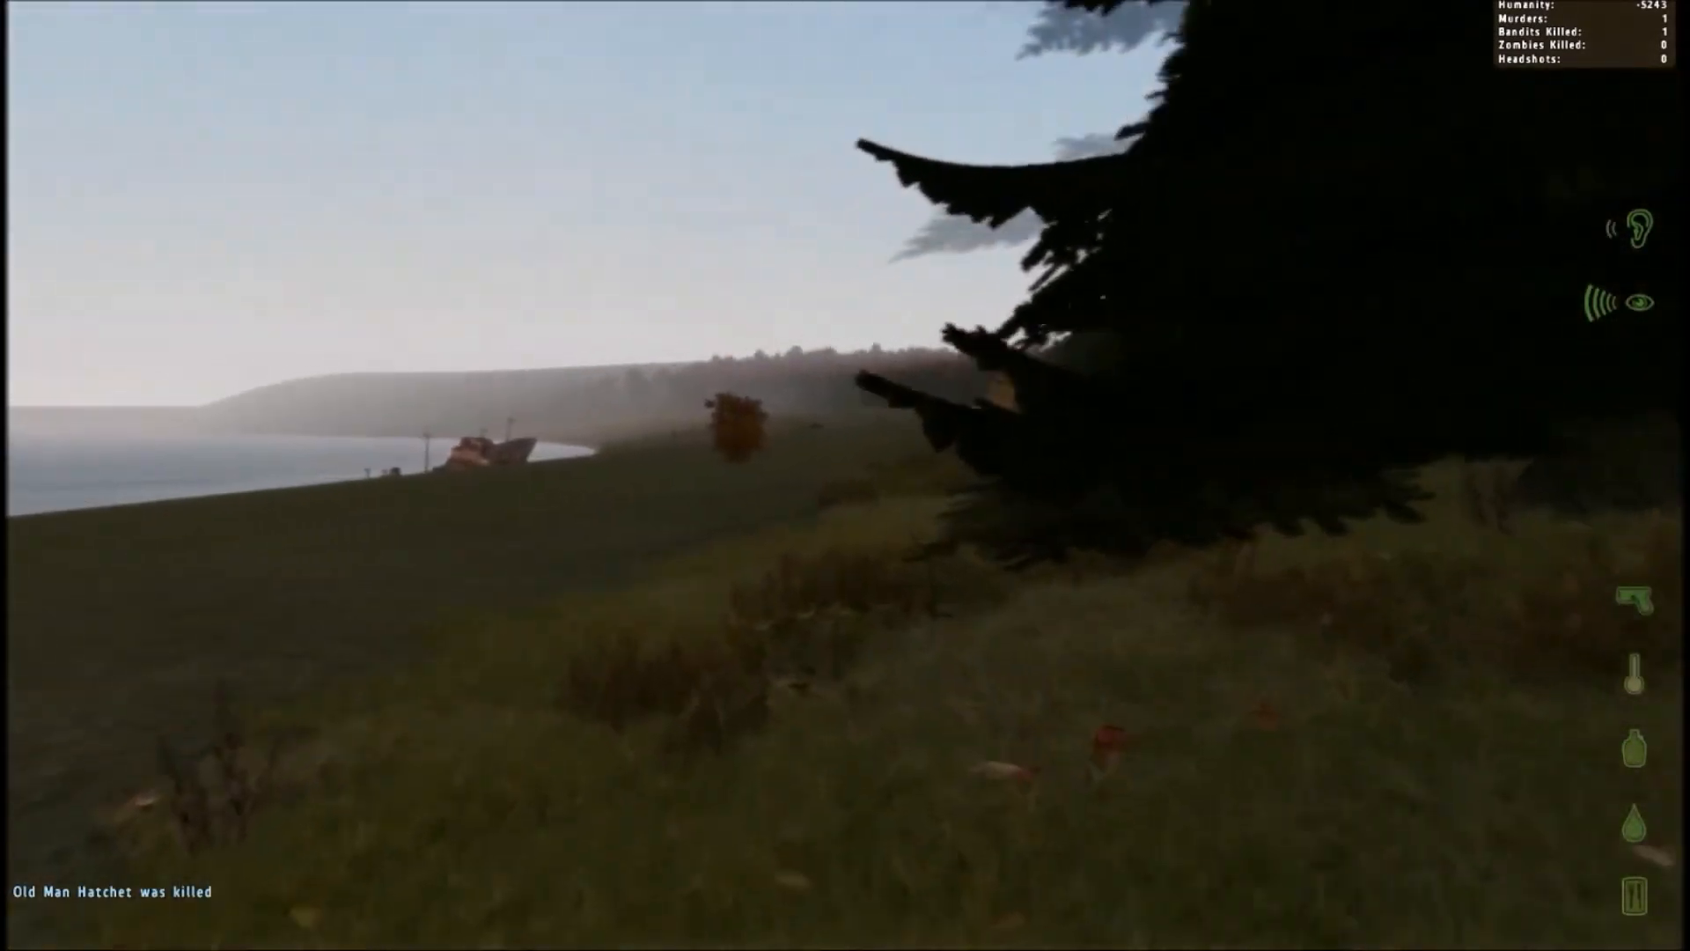
mouse_move(845, 475)
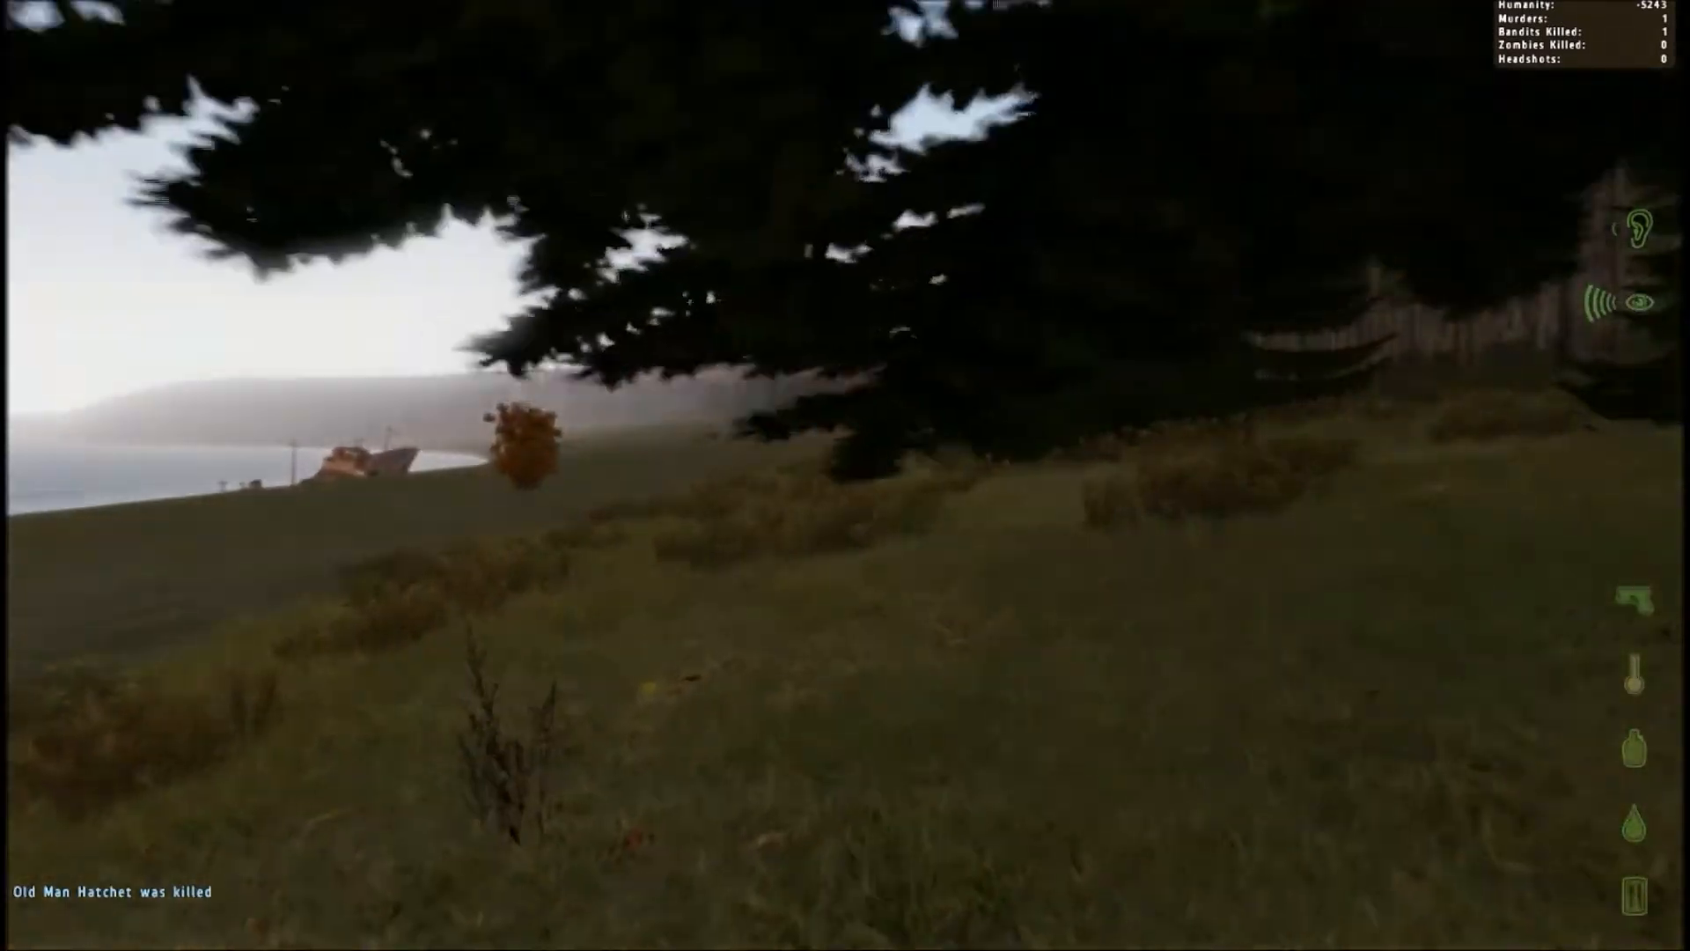
Raise the rifle sight while following the coastal treeline toward the beached ship
right_click(845, 476)
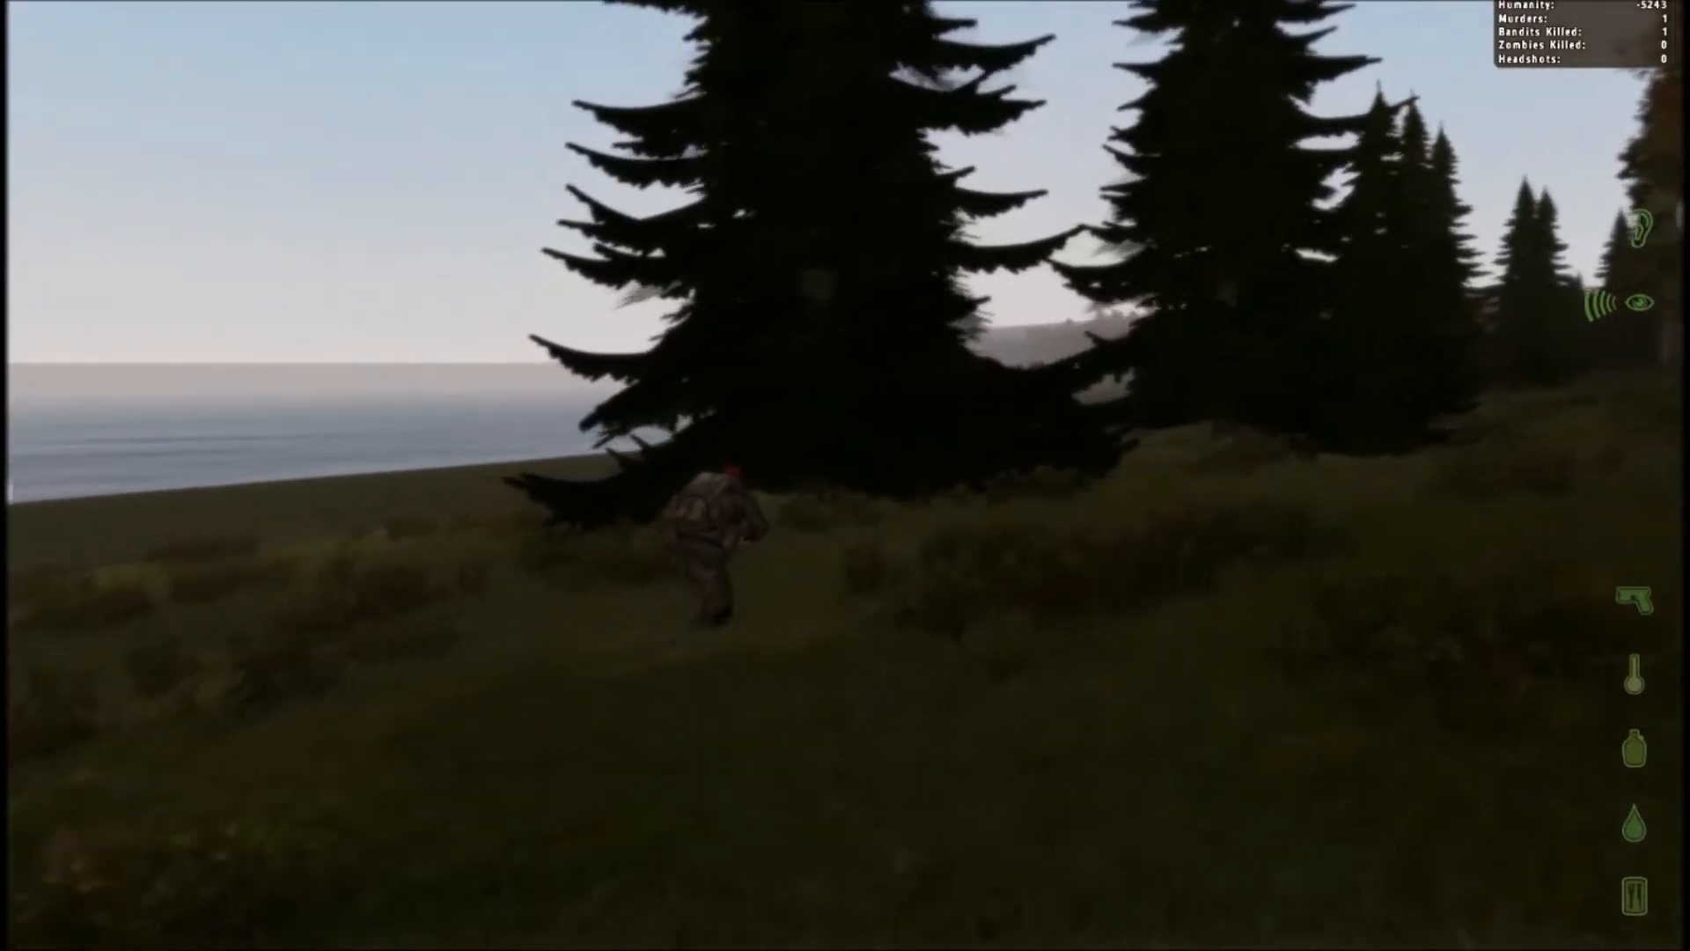
mouse_move(845, 475)
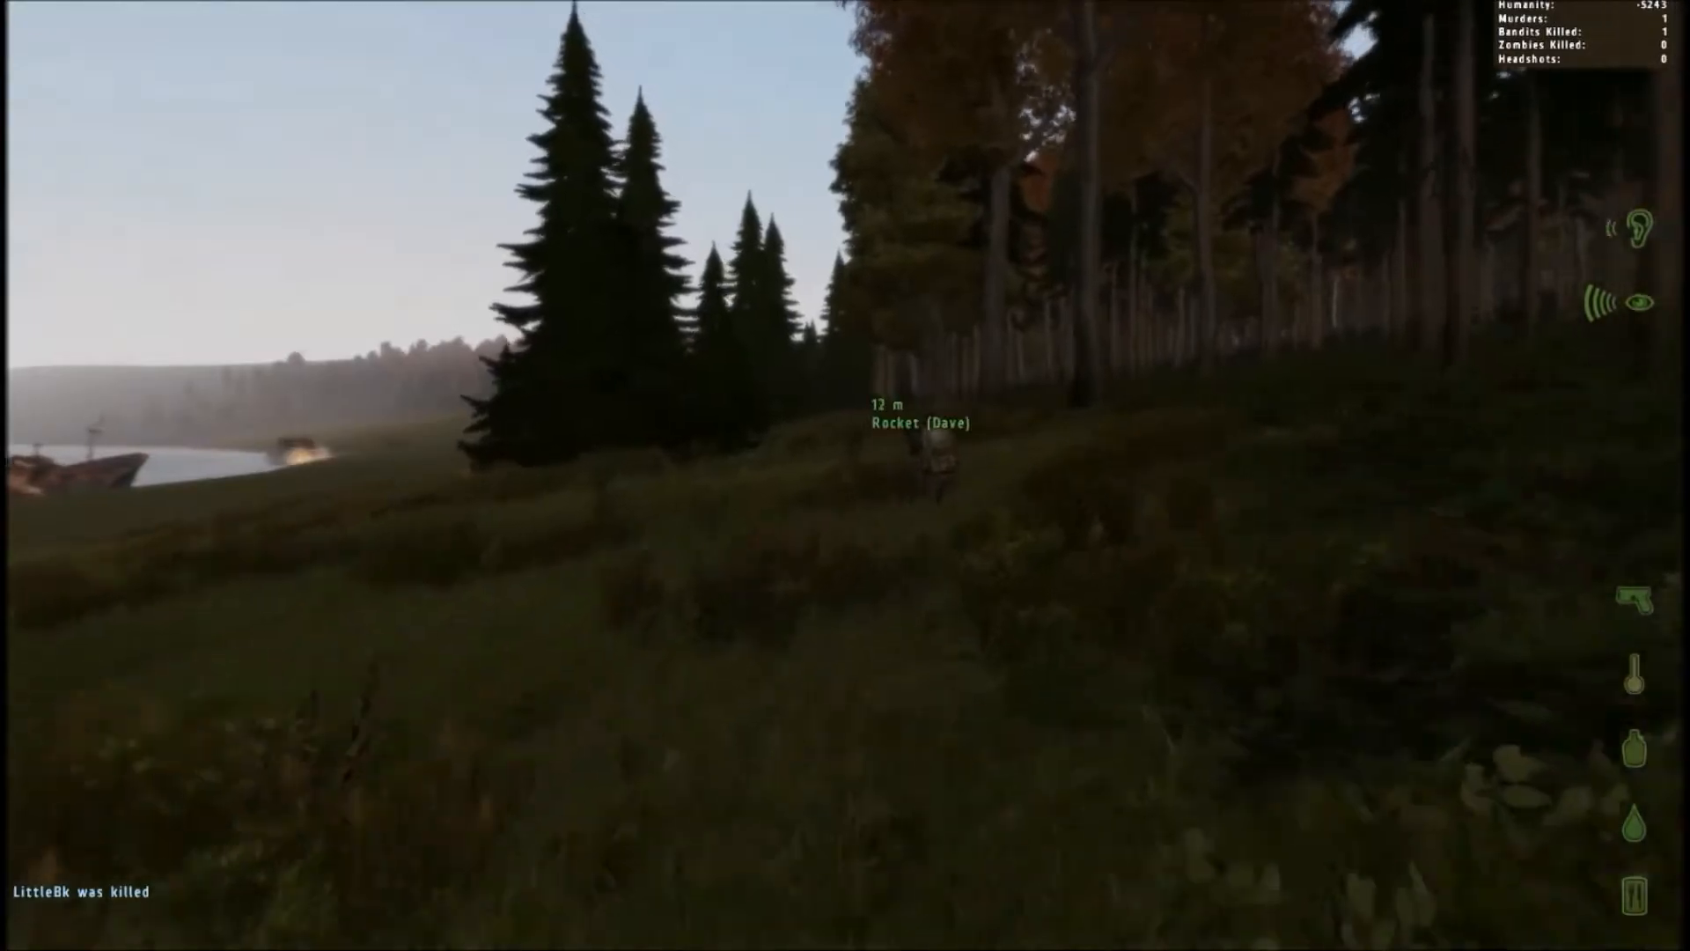
Aim the rifle across the field toward the helicopter landed on the shoreline
right_click(845, 476)
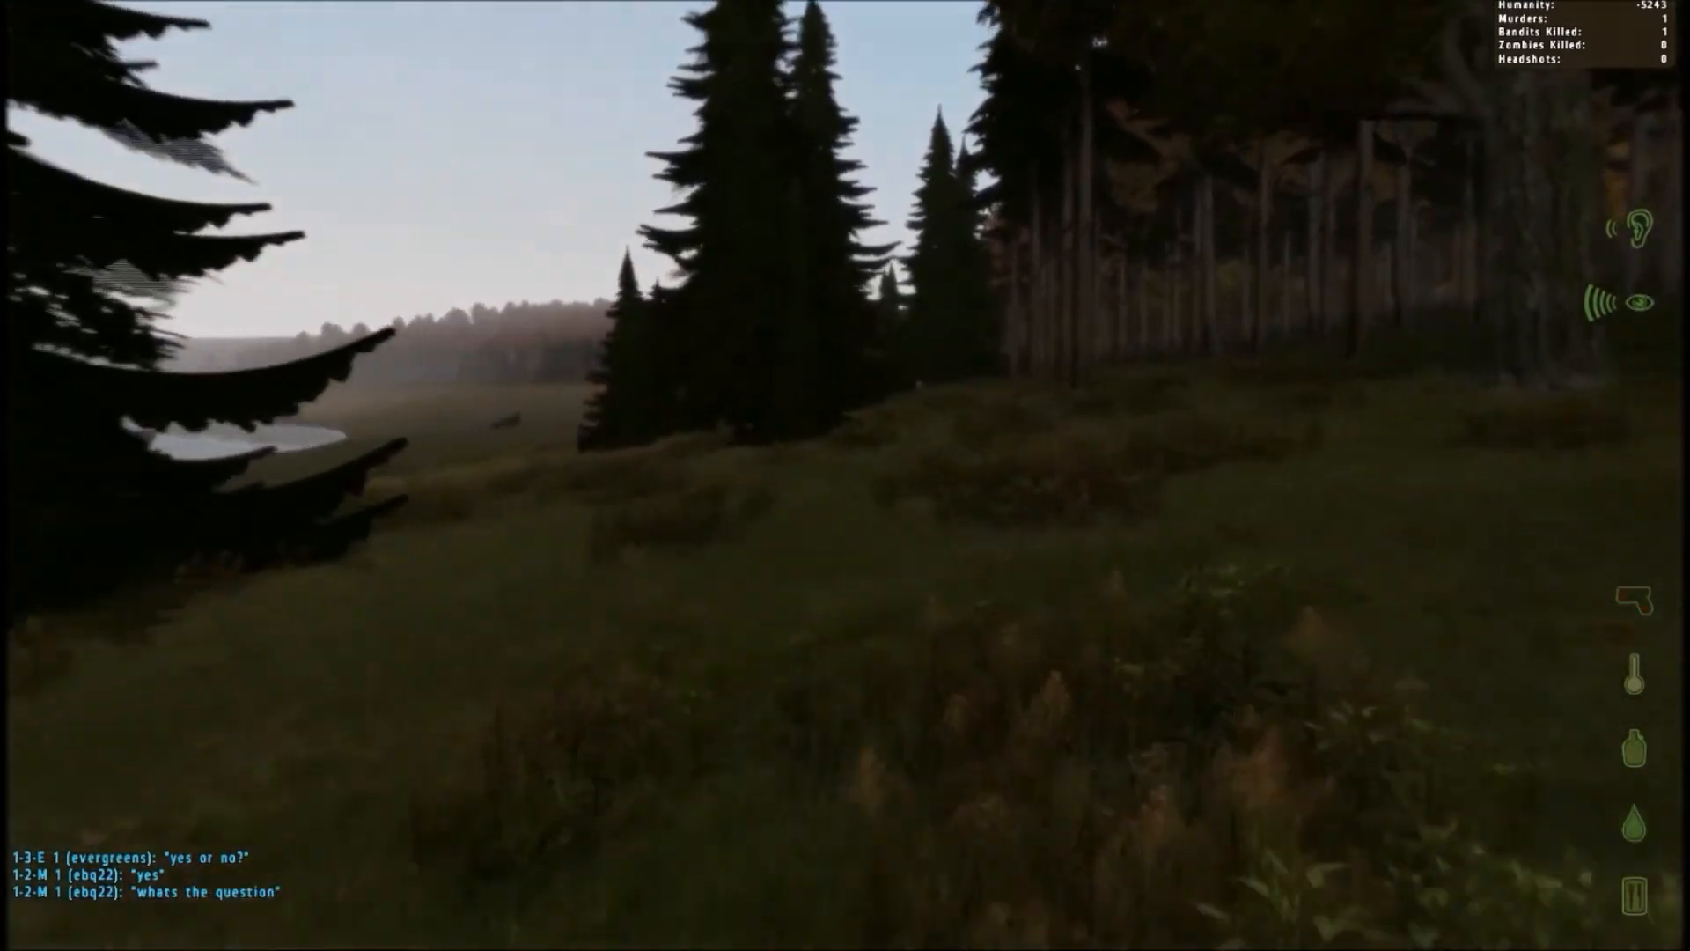
mouse_move(846, 475)
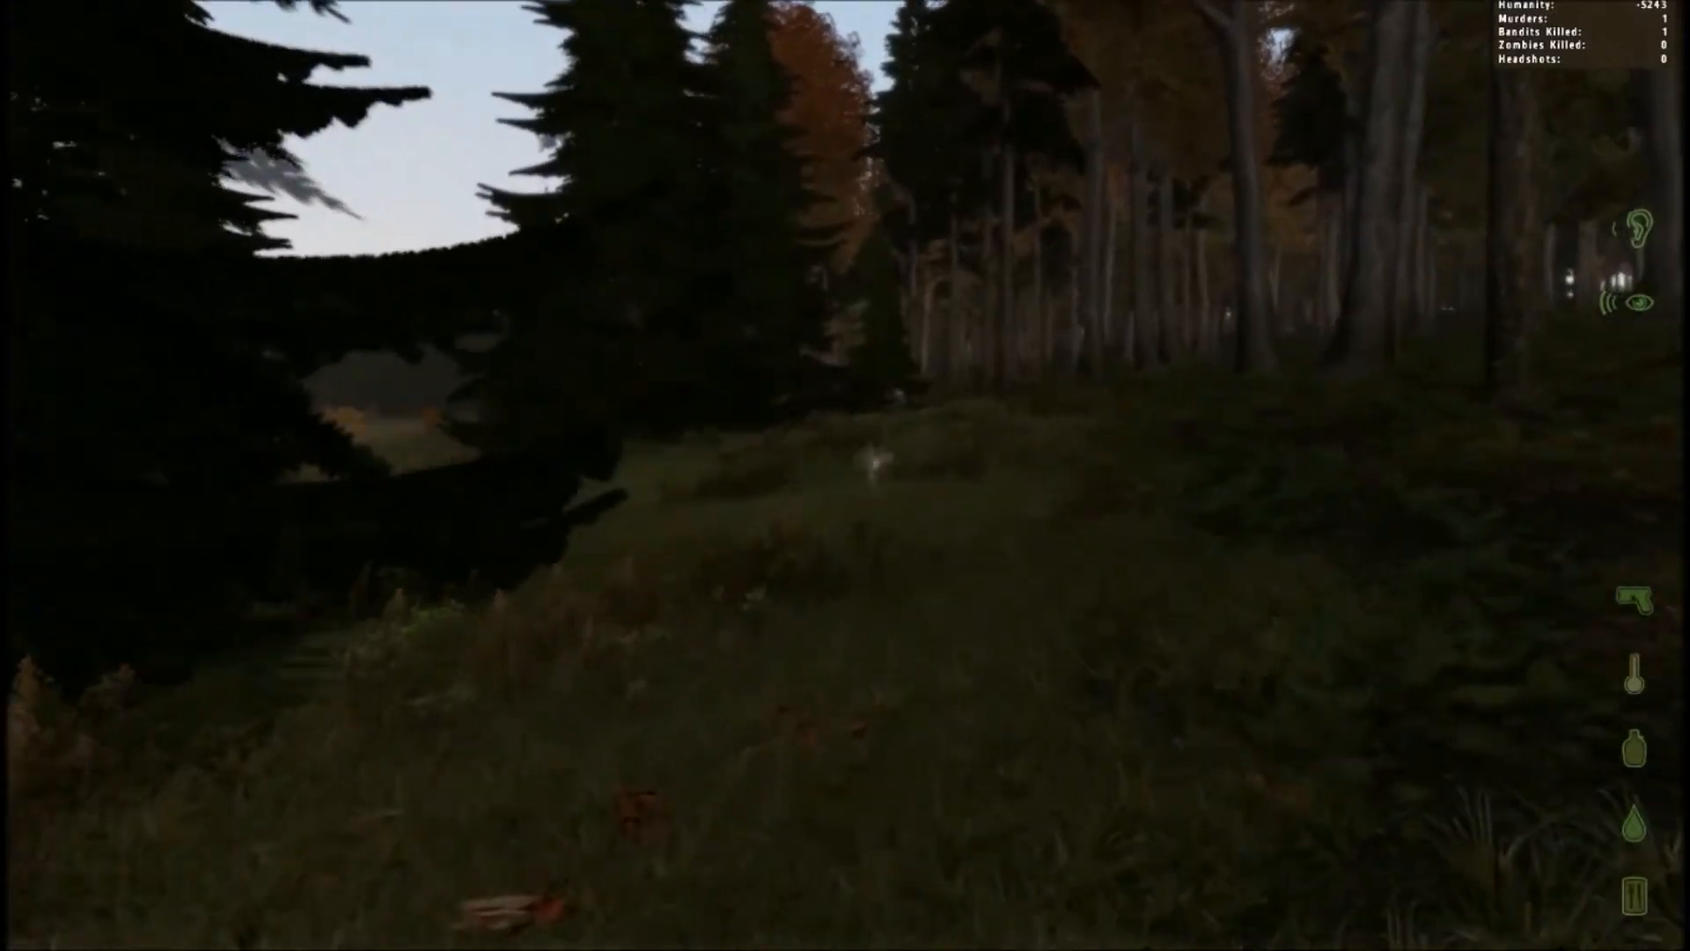
mouse_move(845, 476)
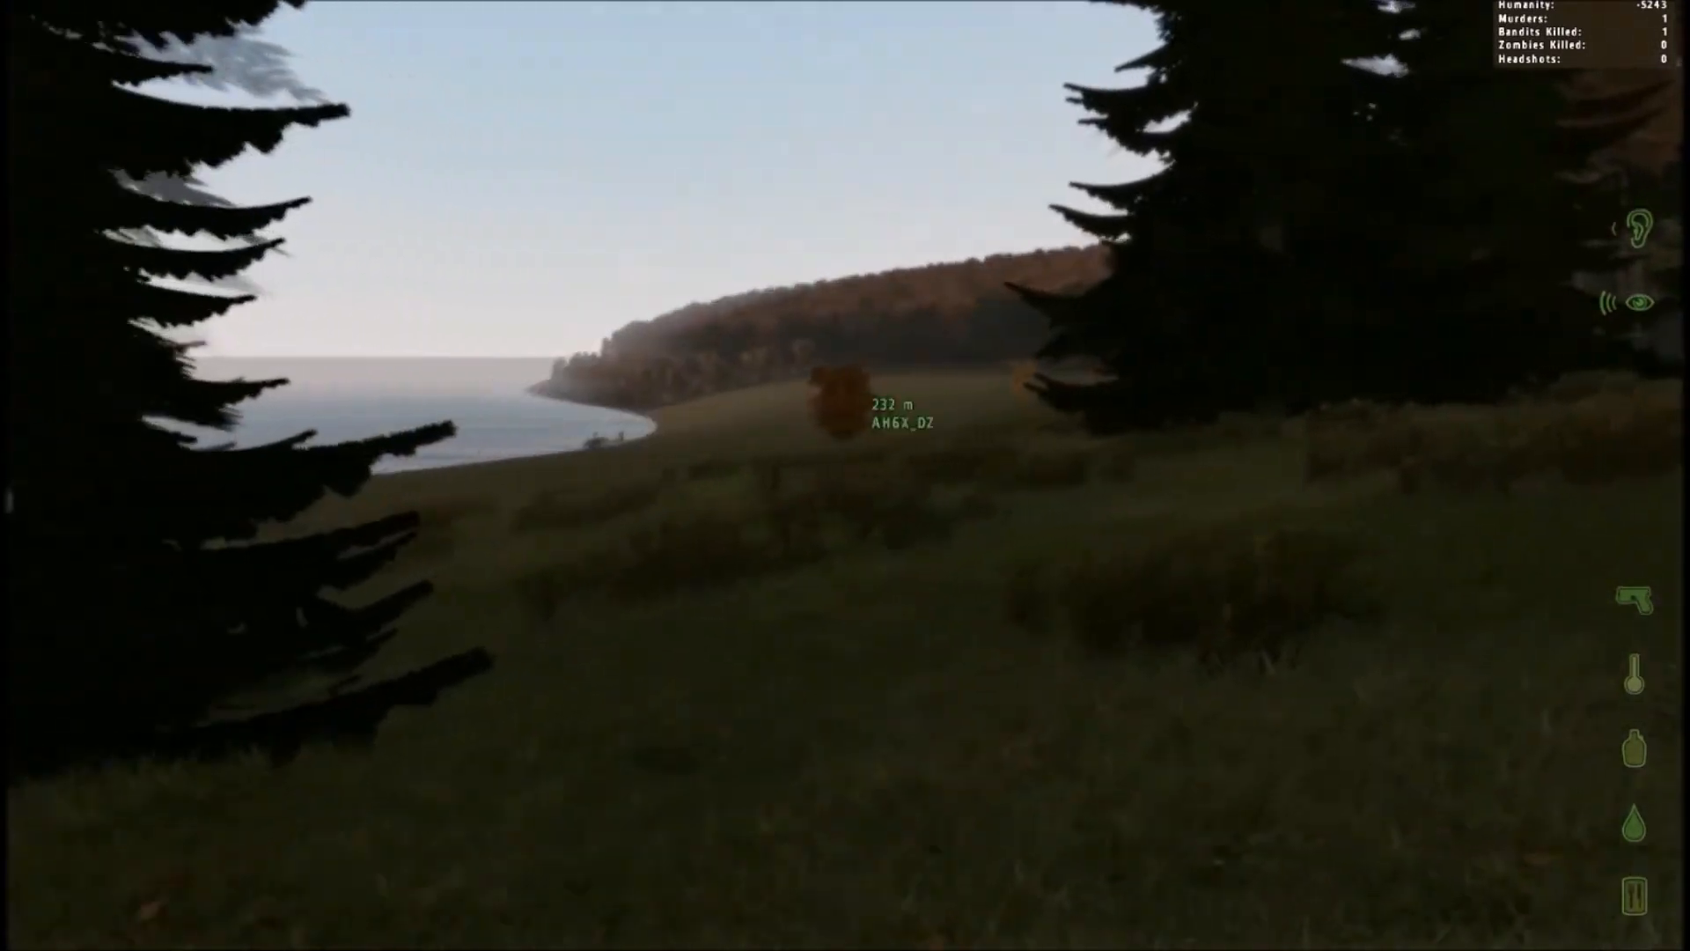
mouse_move(846, 476)
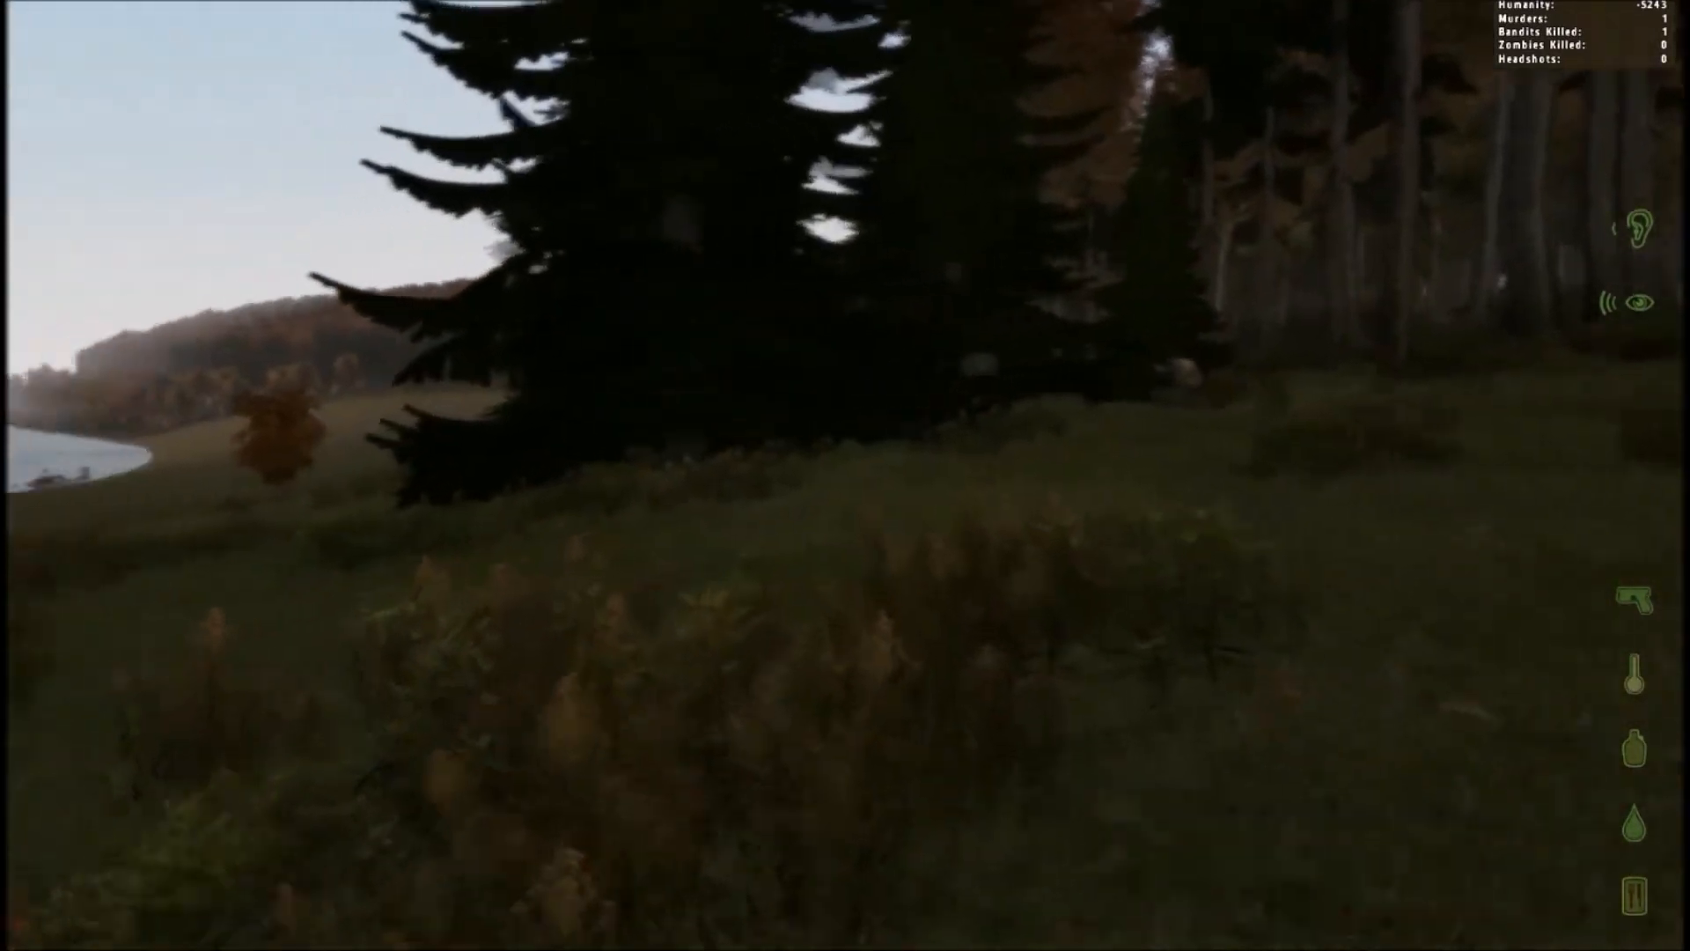
mouse_move(845, 475)
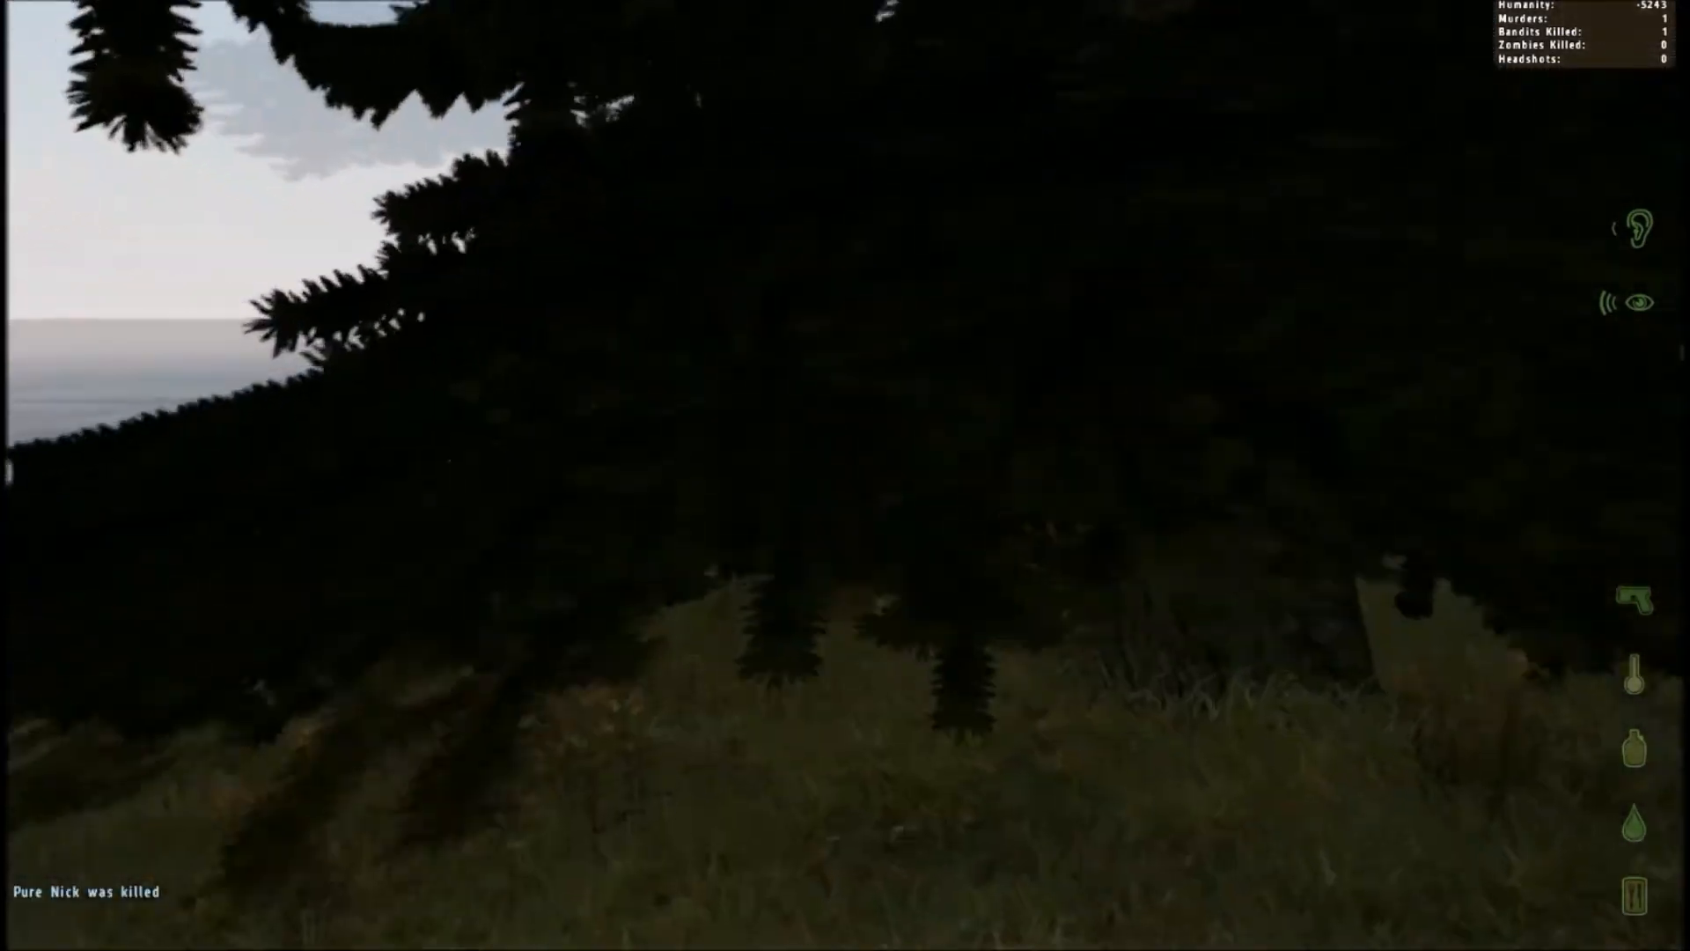
mouse_move(845, 475)
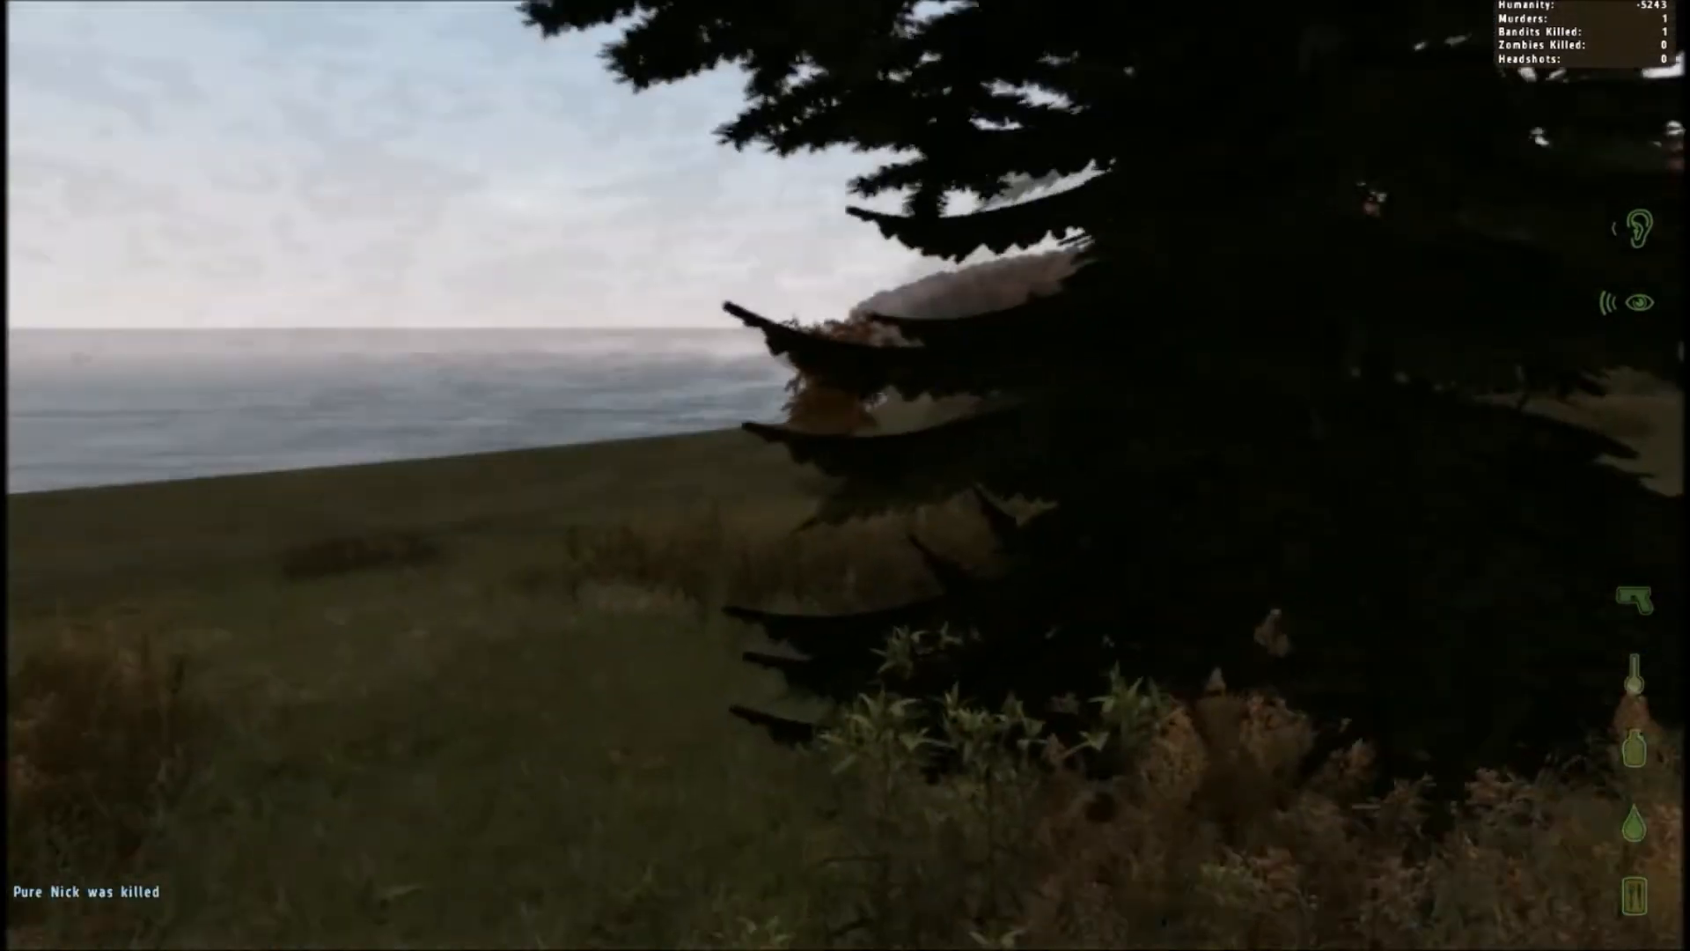
mouse_move(845, 476)
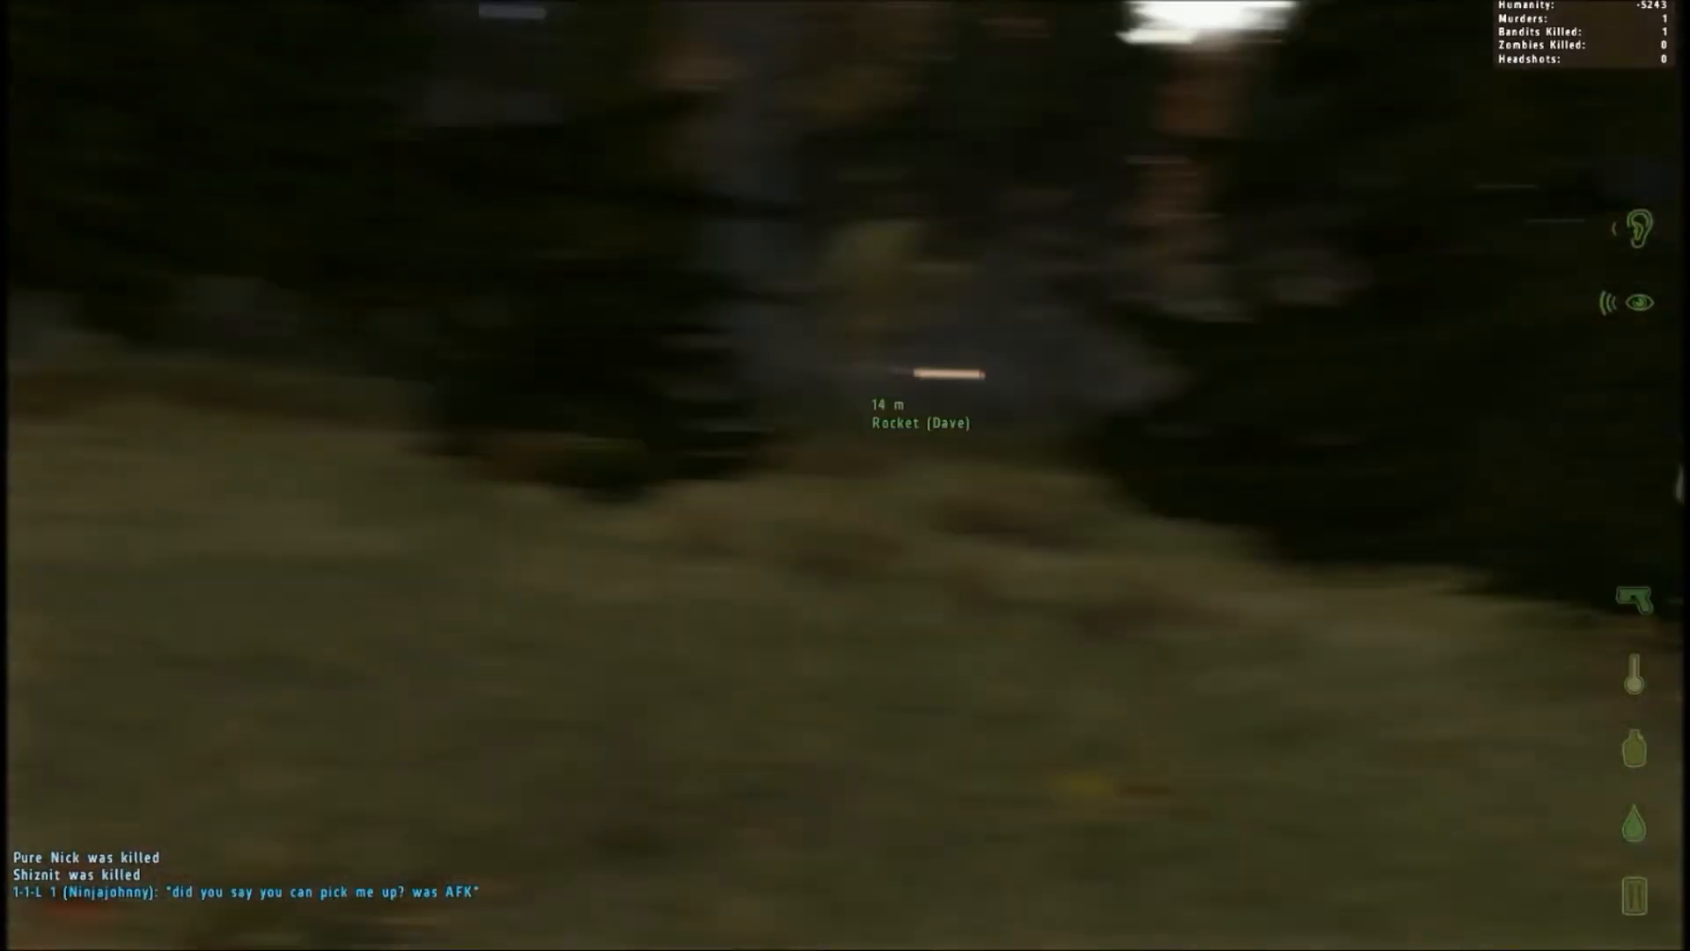
mouse_move(845, 475)
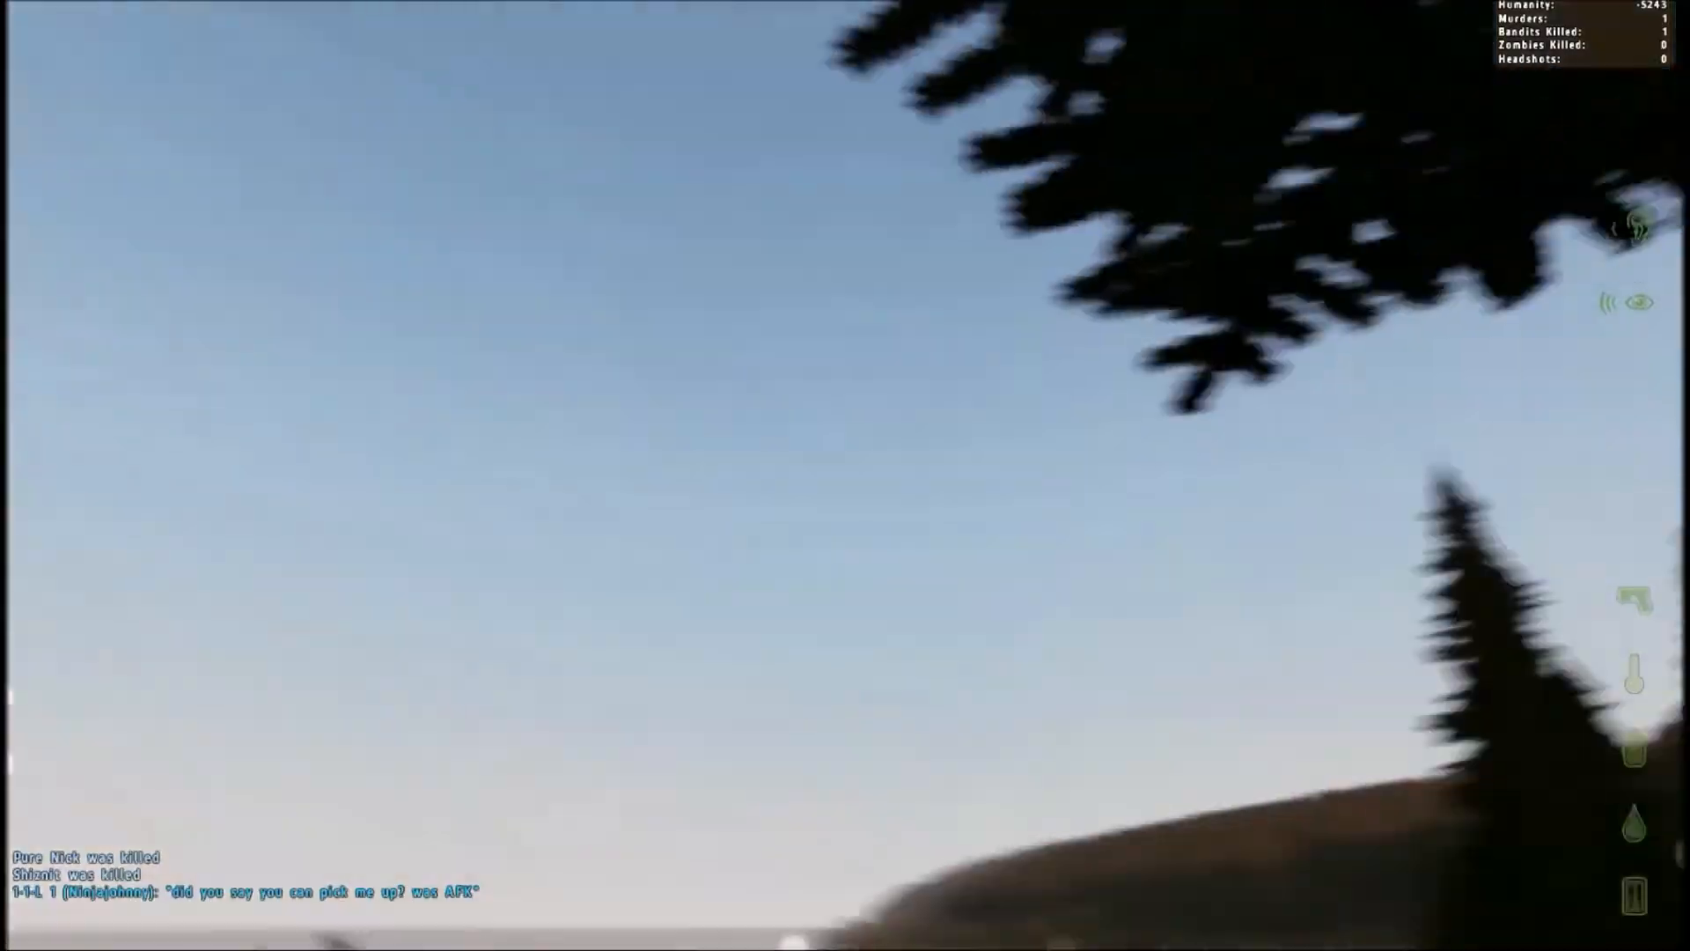
mouse_move(845, 475)
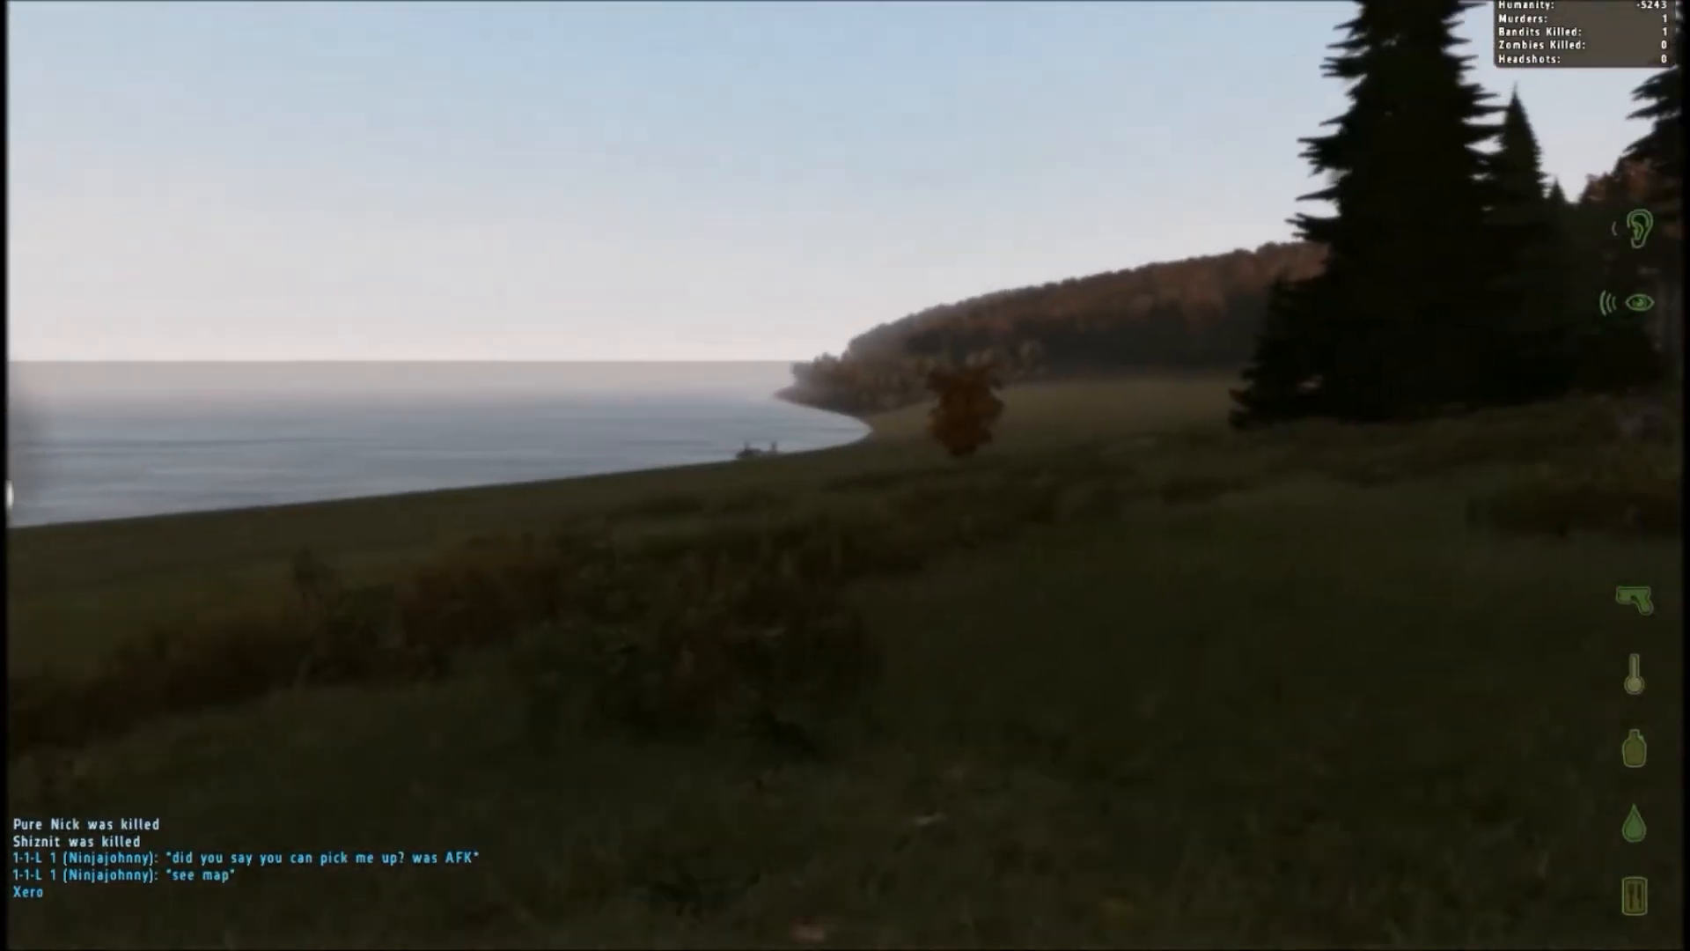
mouse_move(845, 475)
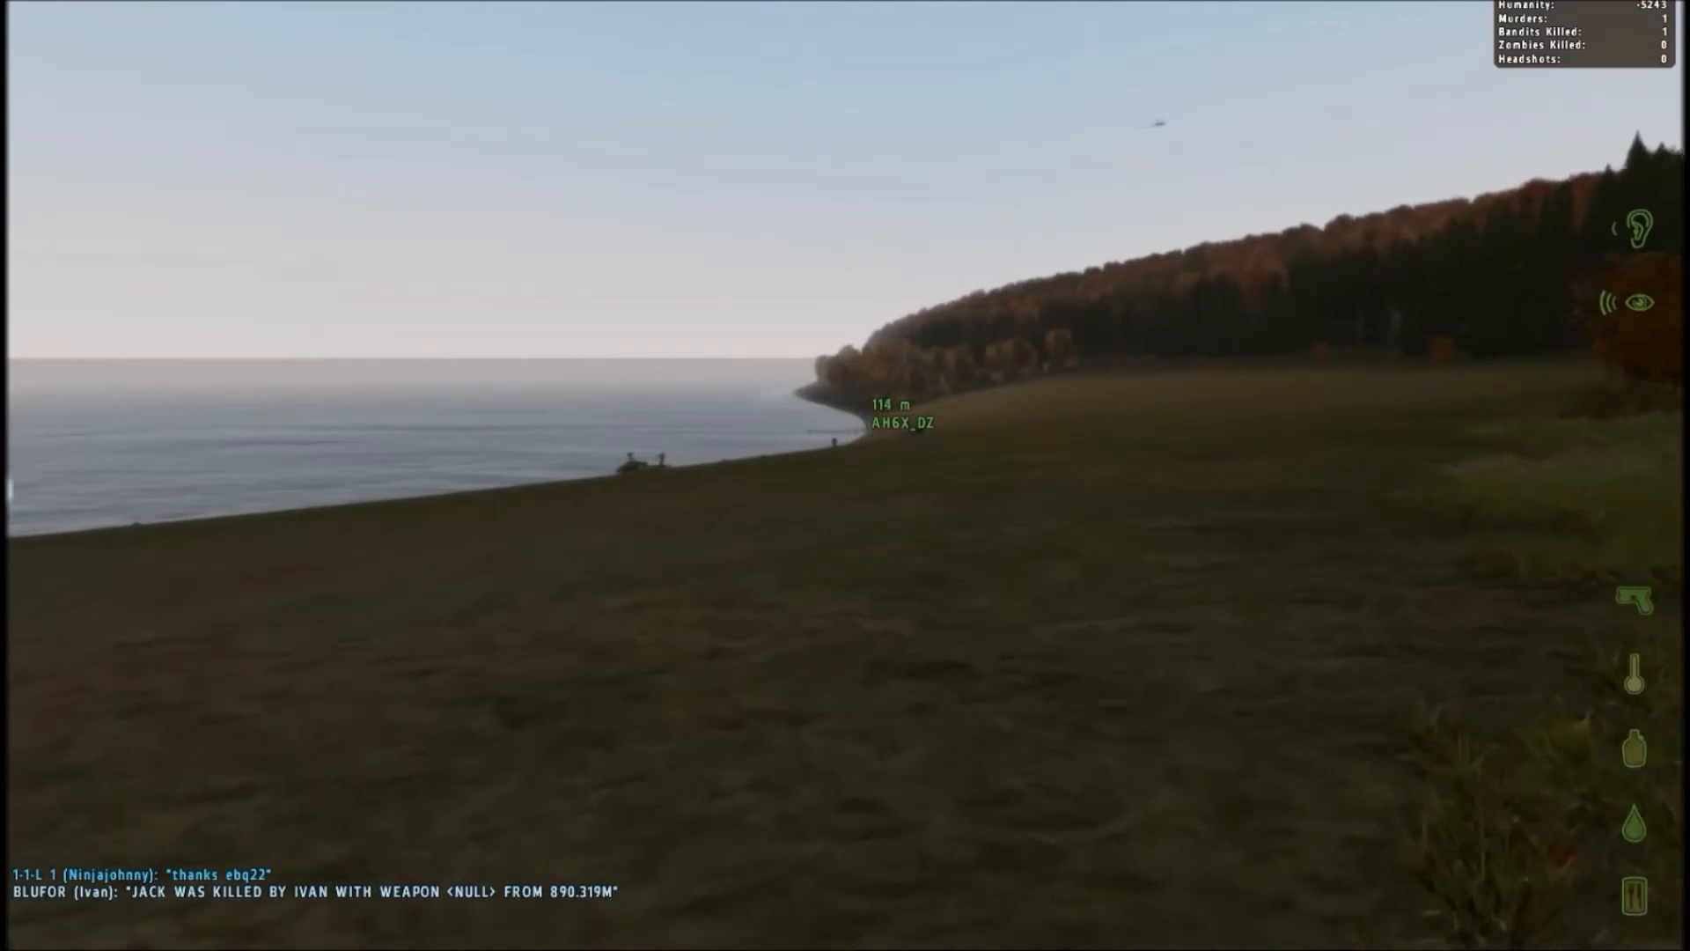
mouse_move(845, 475)
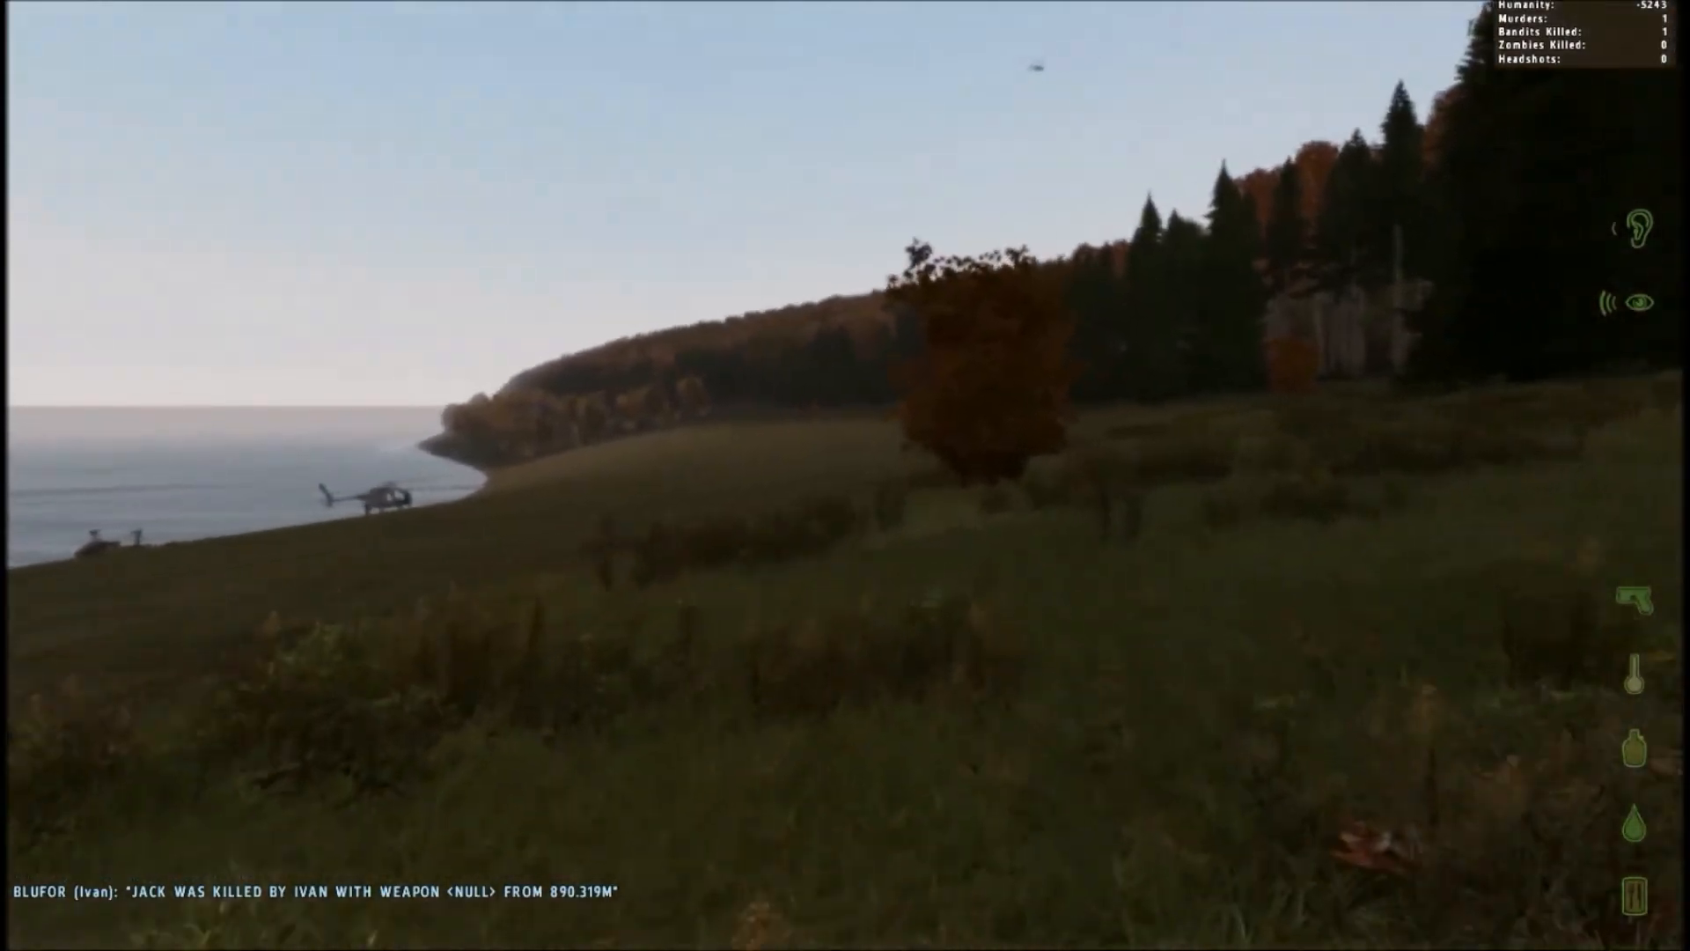
mouse_move(846, 476)
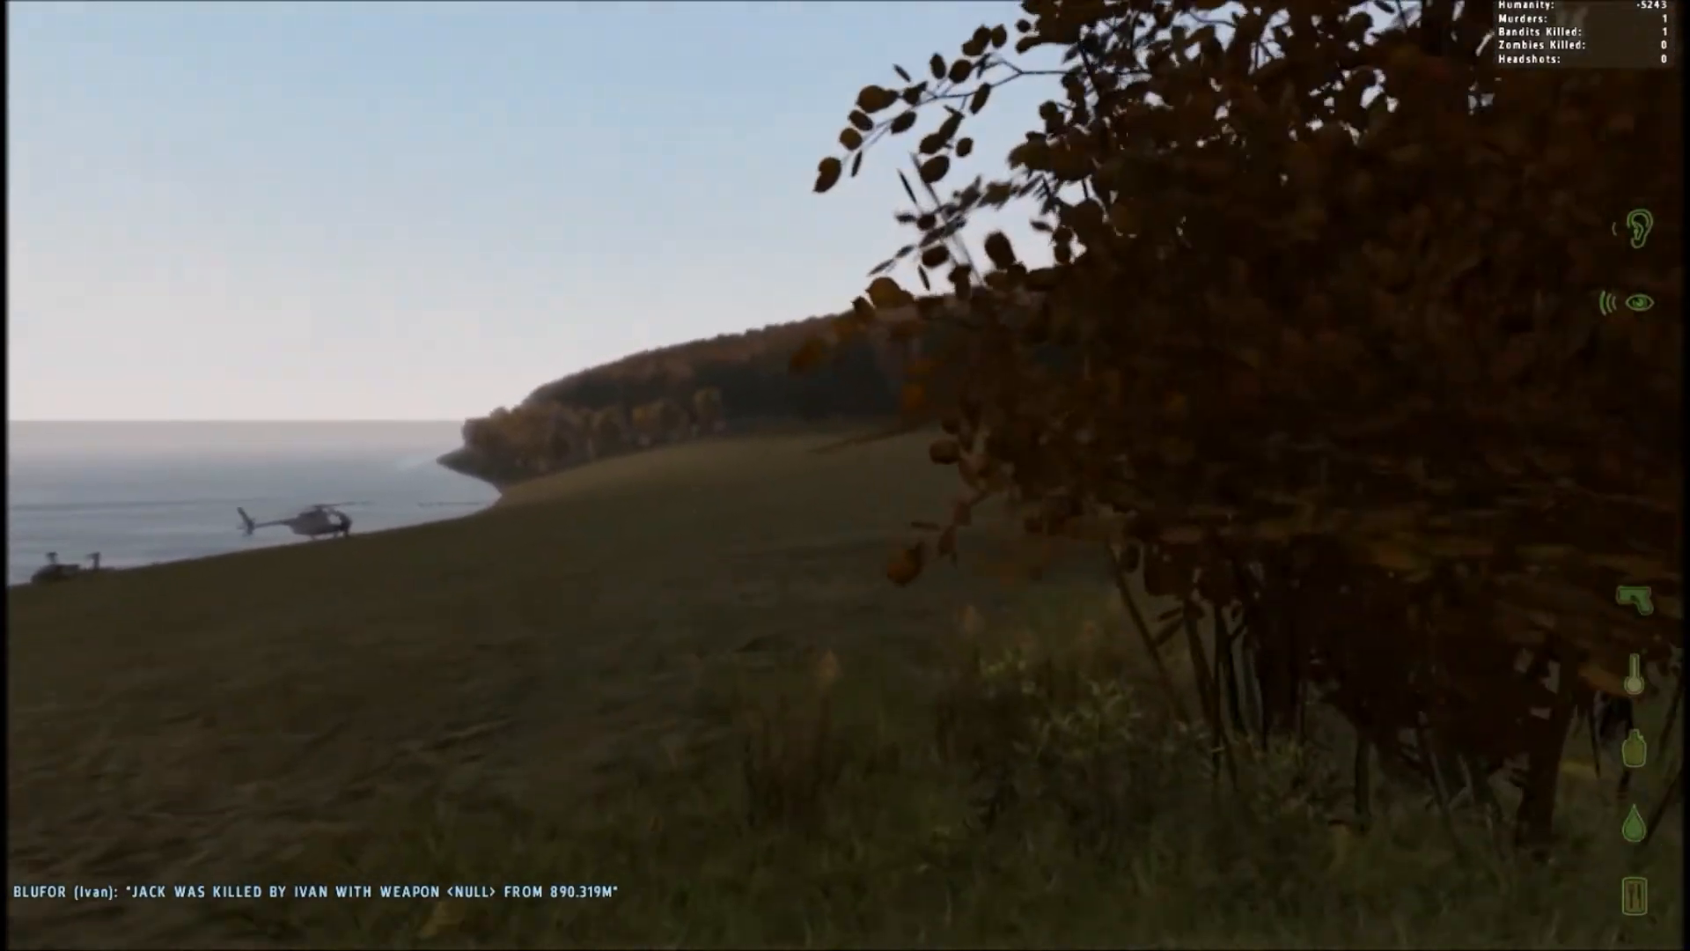
mouse_move(845, 476)
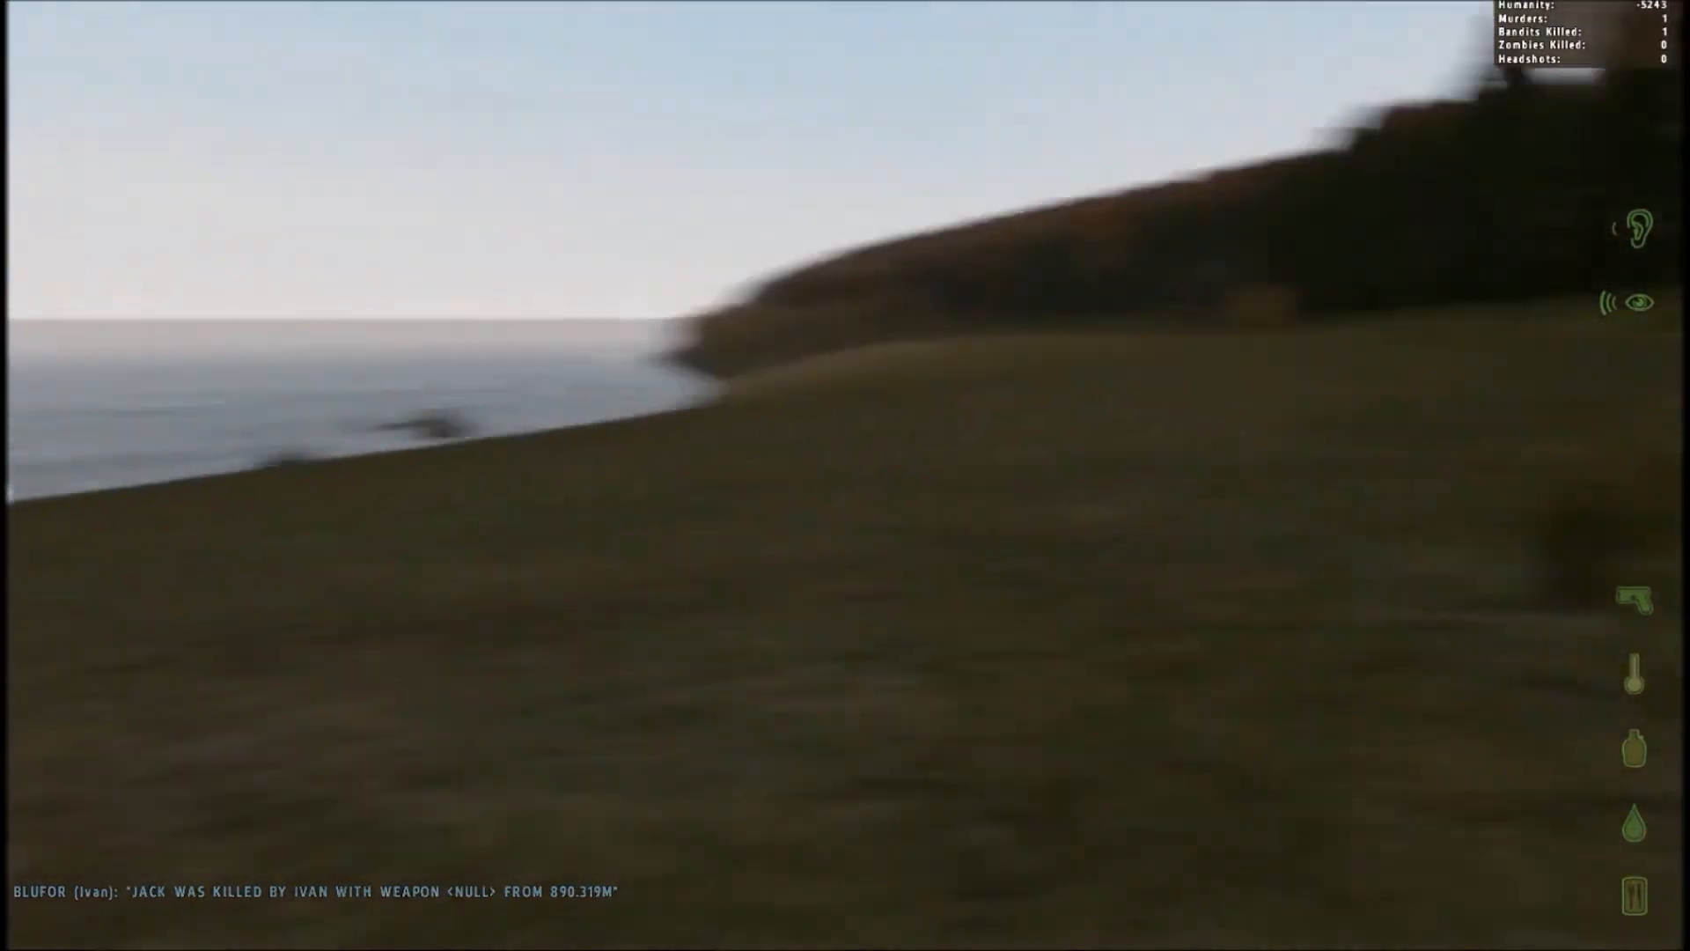
mouse_move(845, 476)
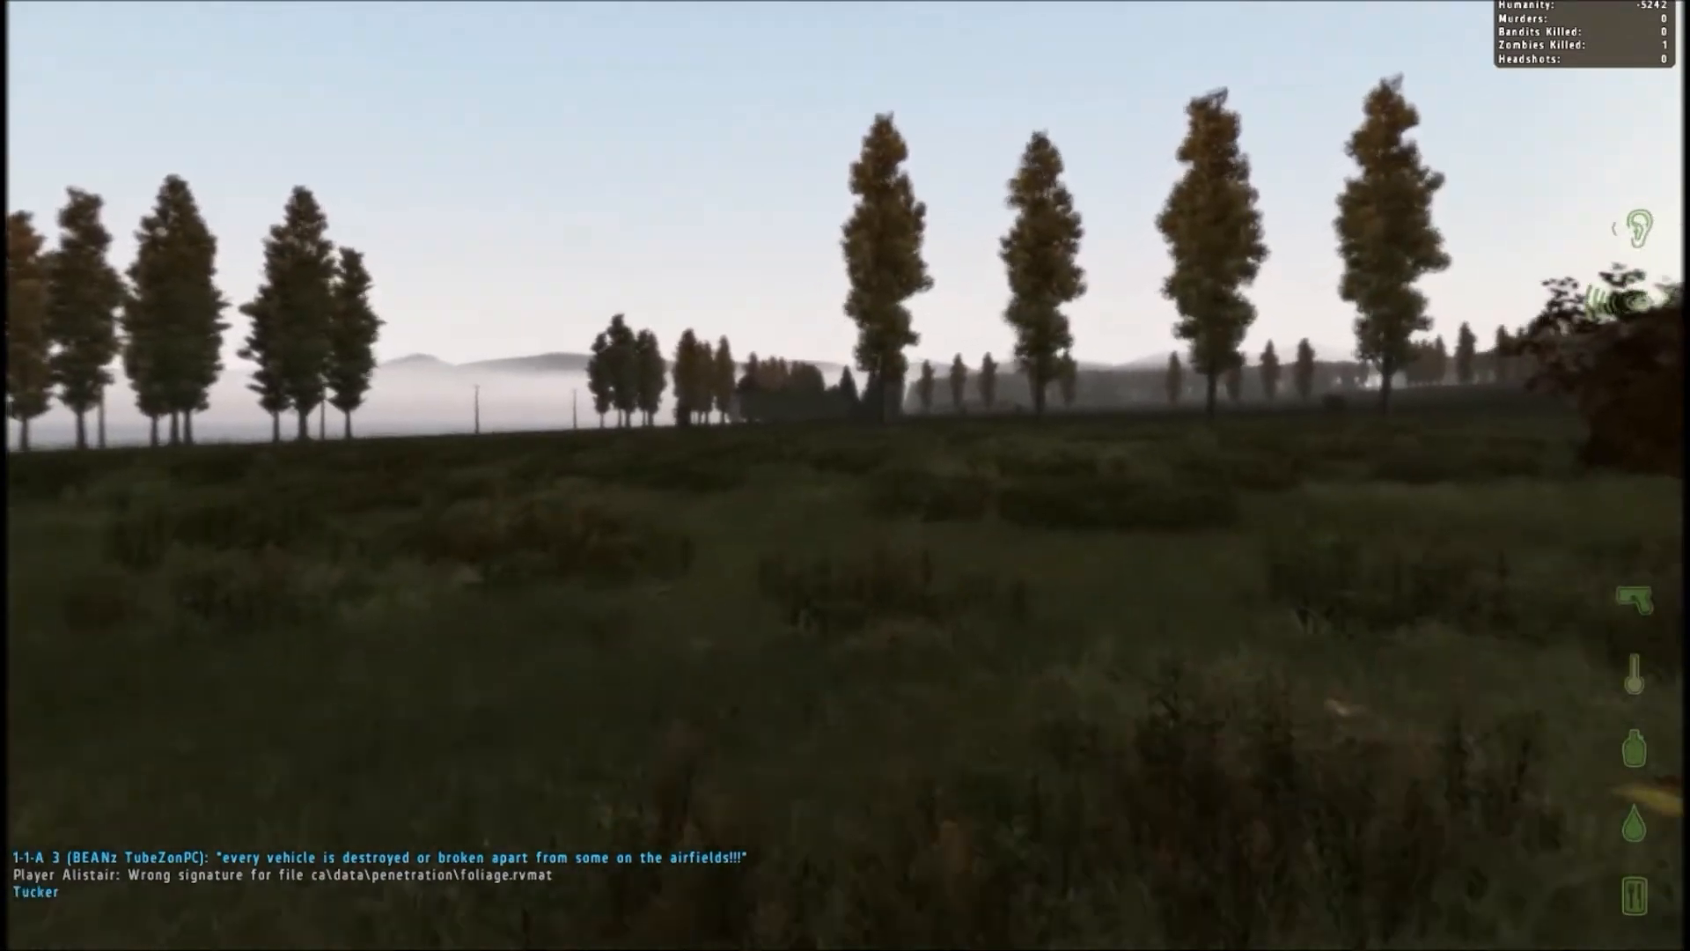
mouse_move(845, 475)
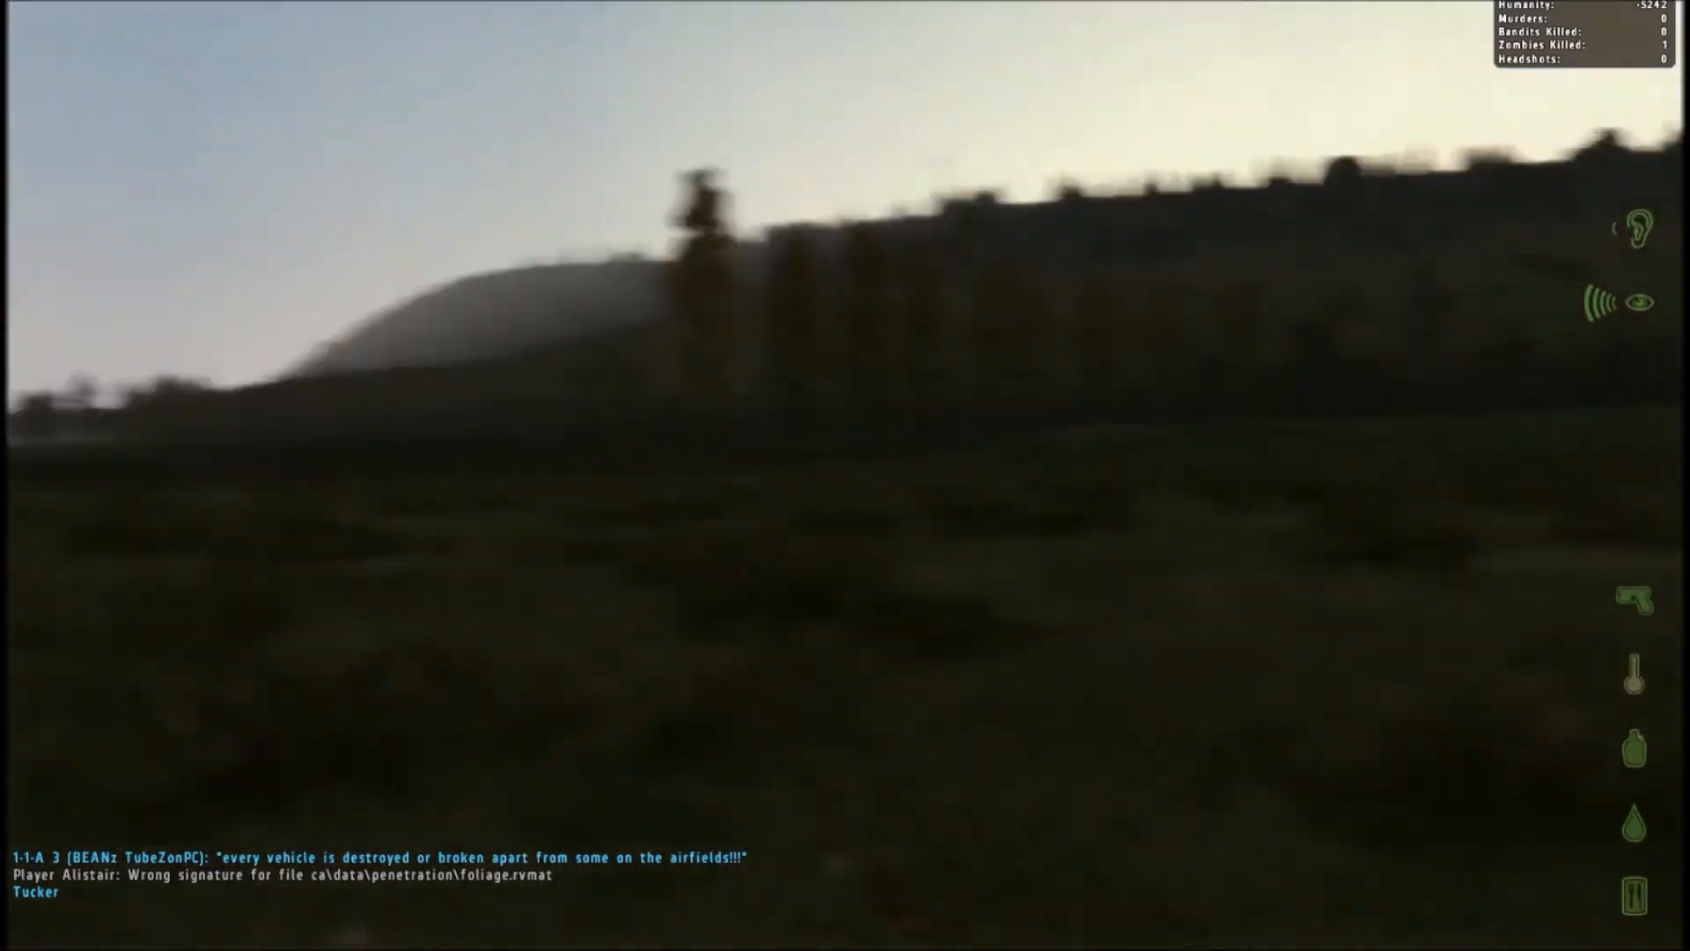
mouse_move(845, 476)
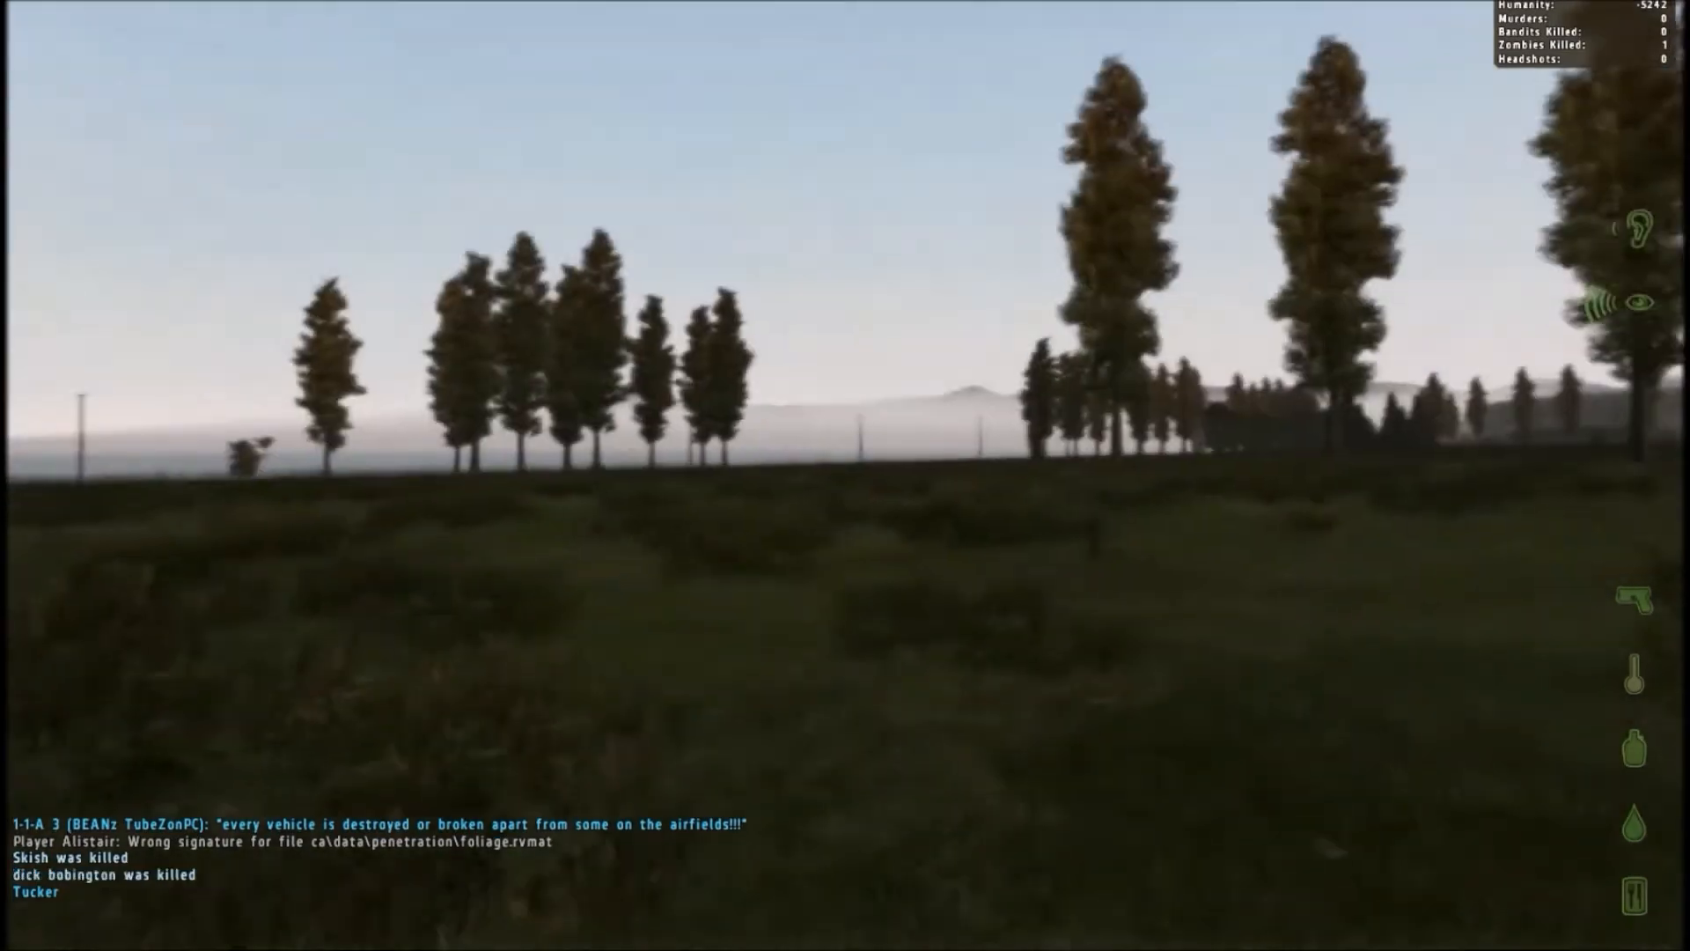
mouse_move(846, 475)
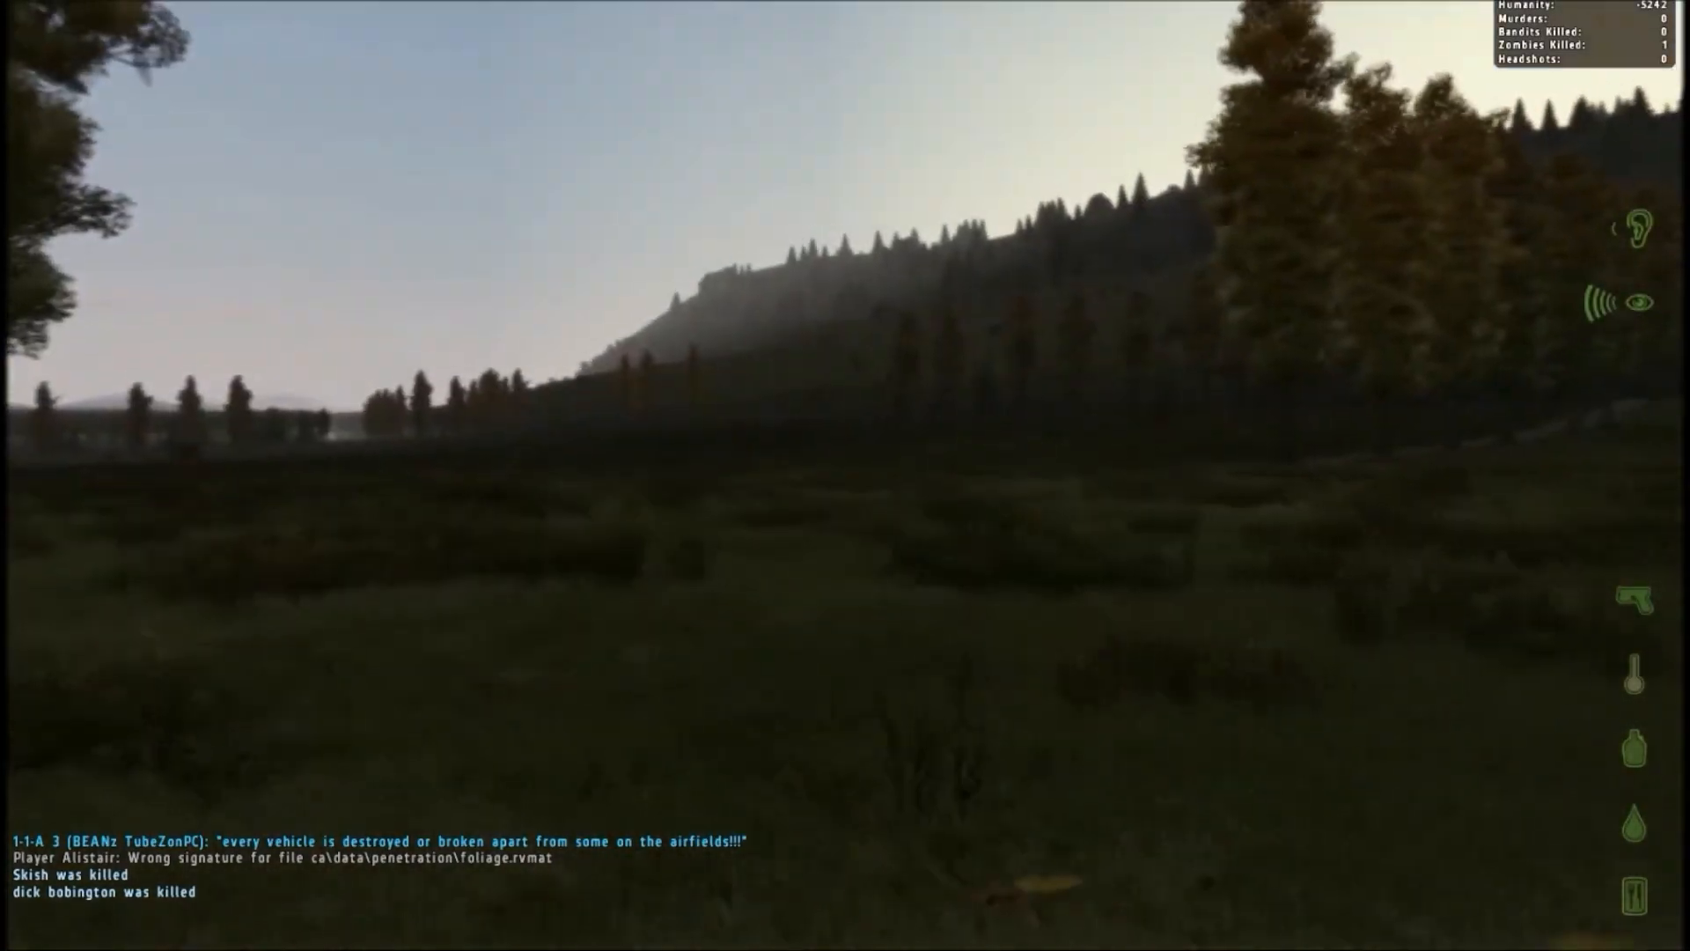
mouse_move(845, 476)
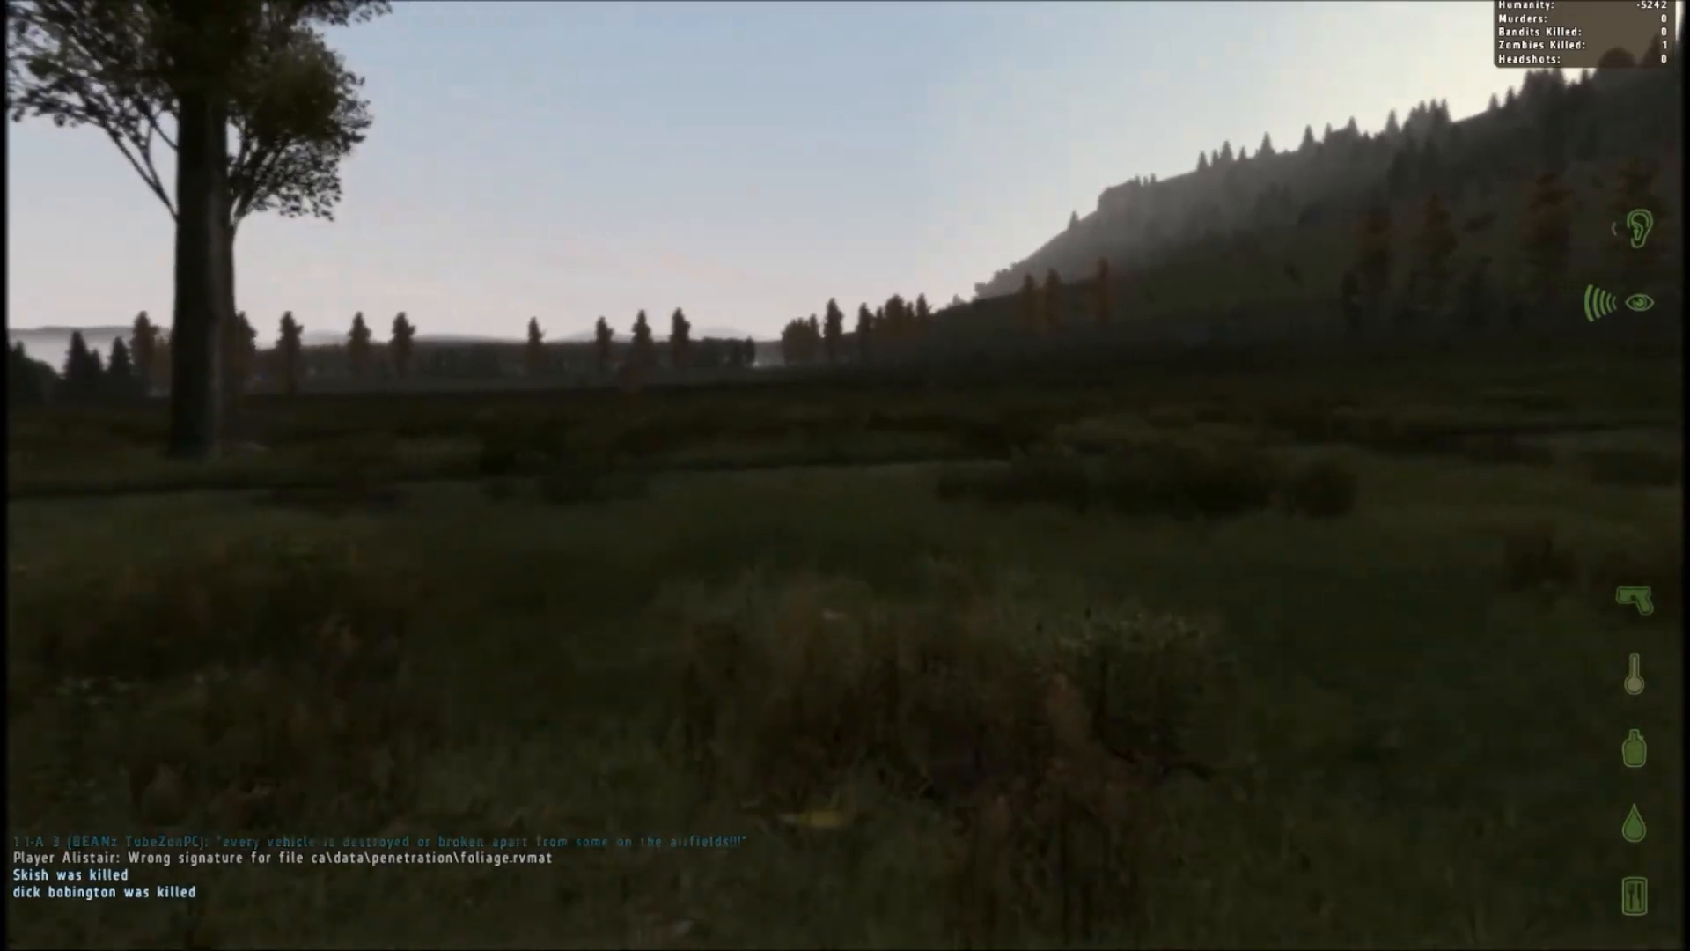
mouse_move(845, 475)
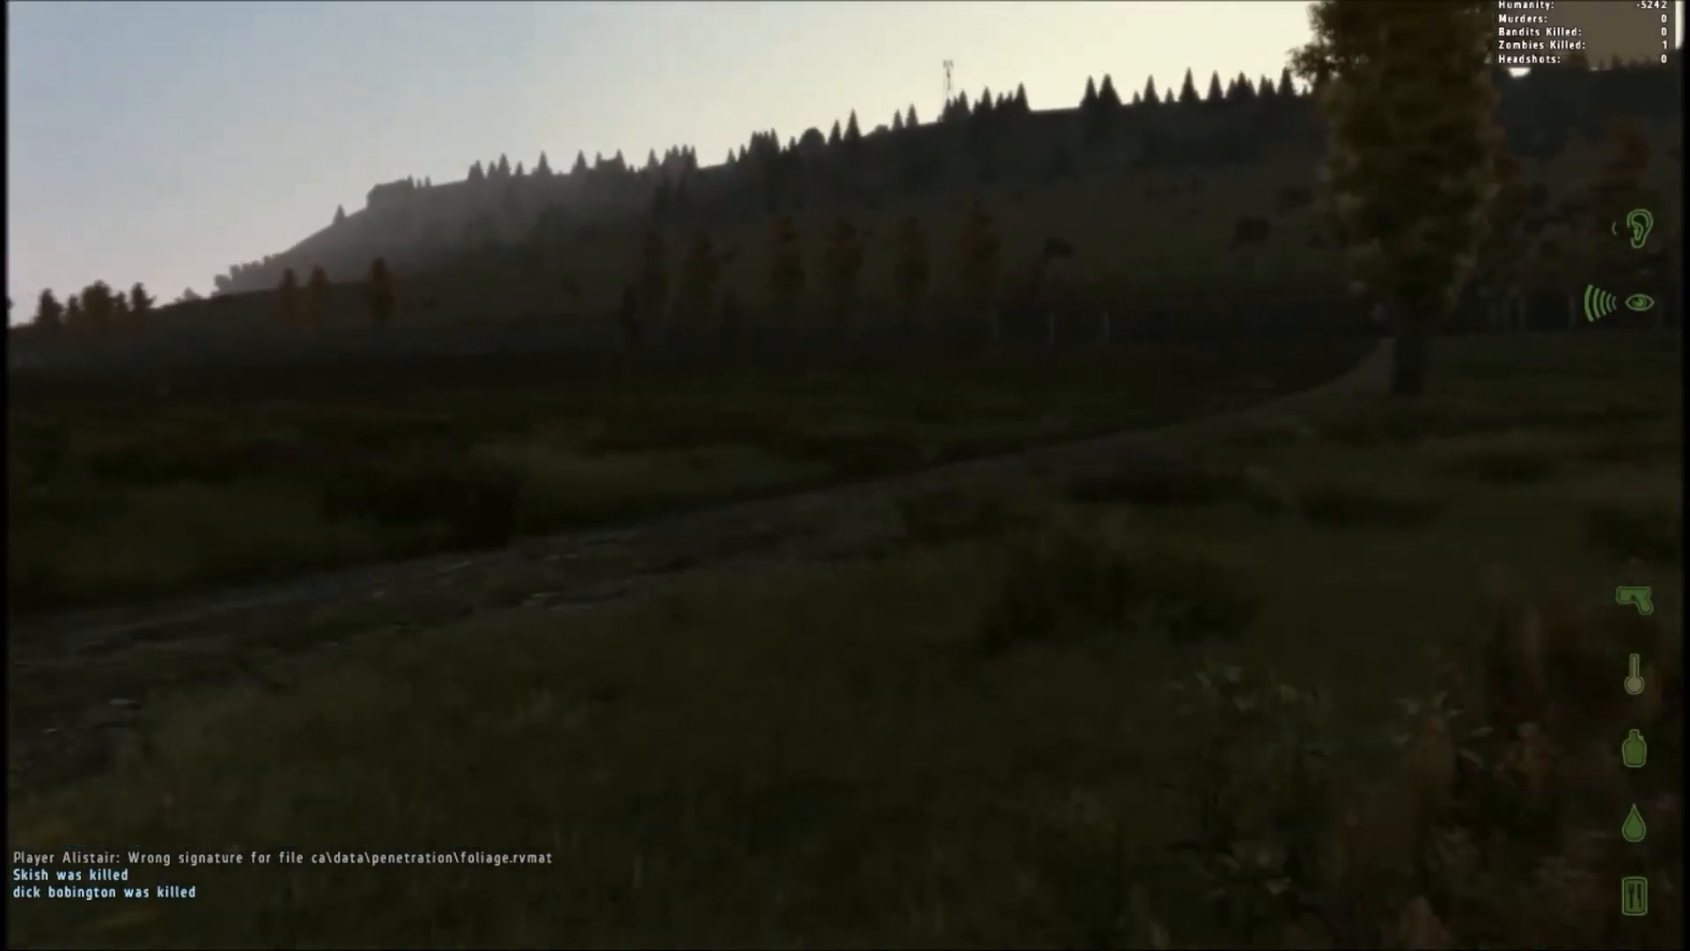
mouse_move(845, 475)
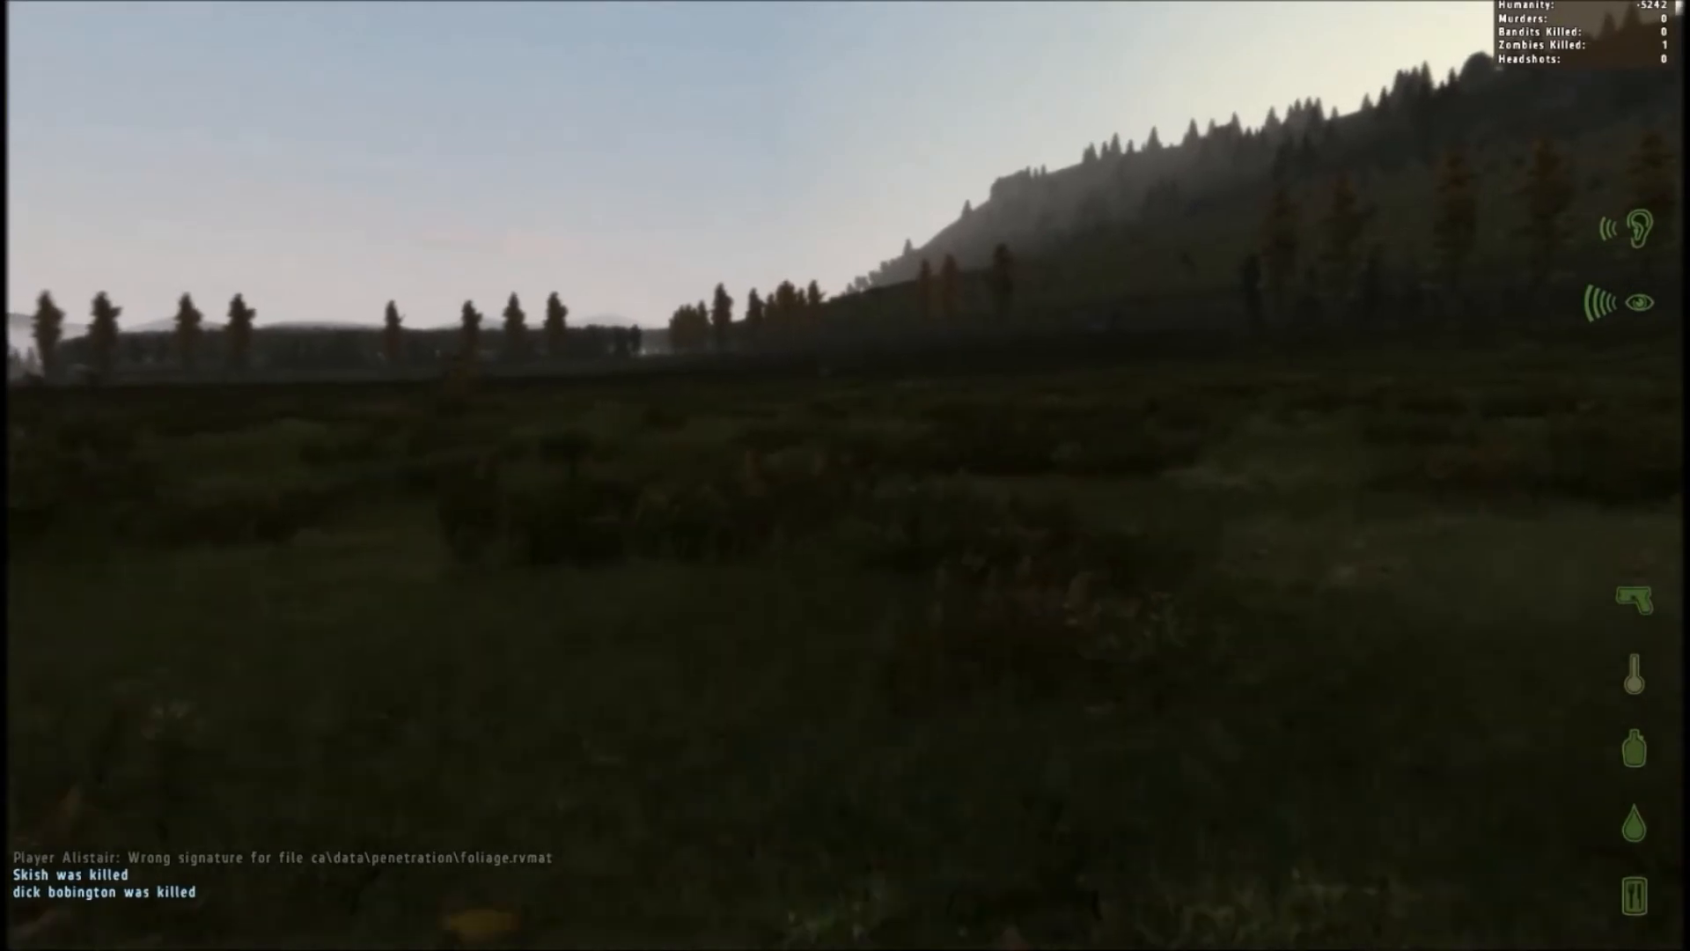
mouse_move(845, 475)
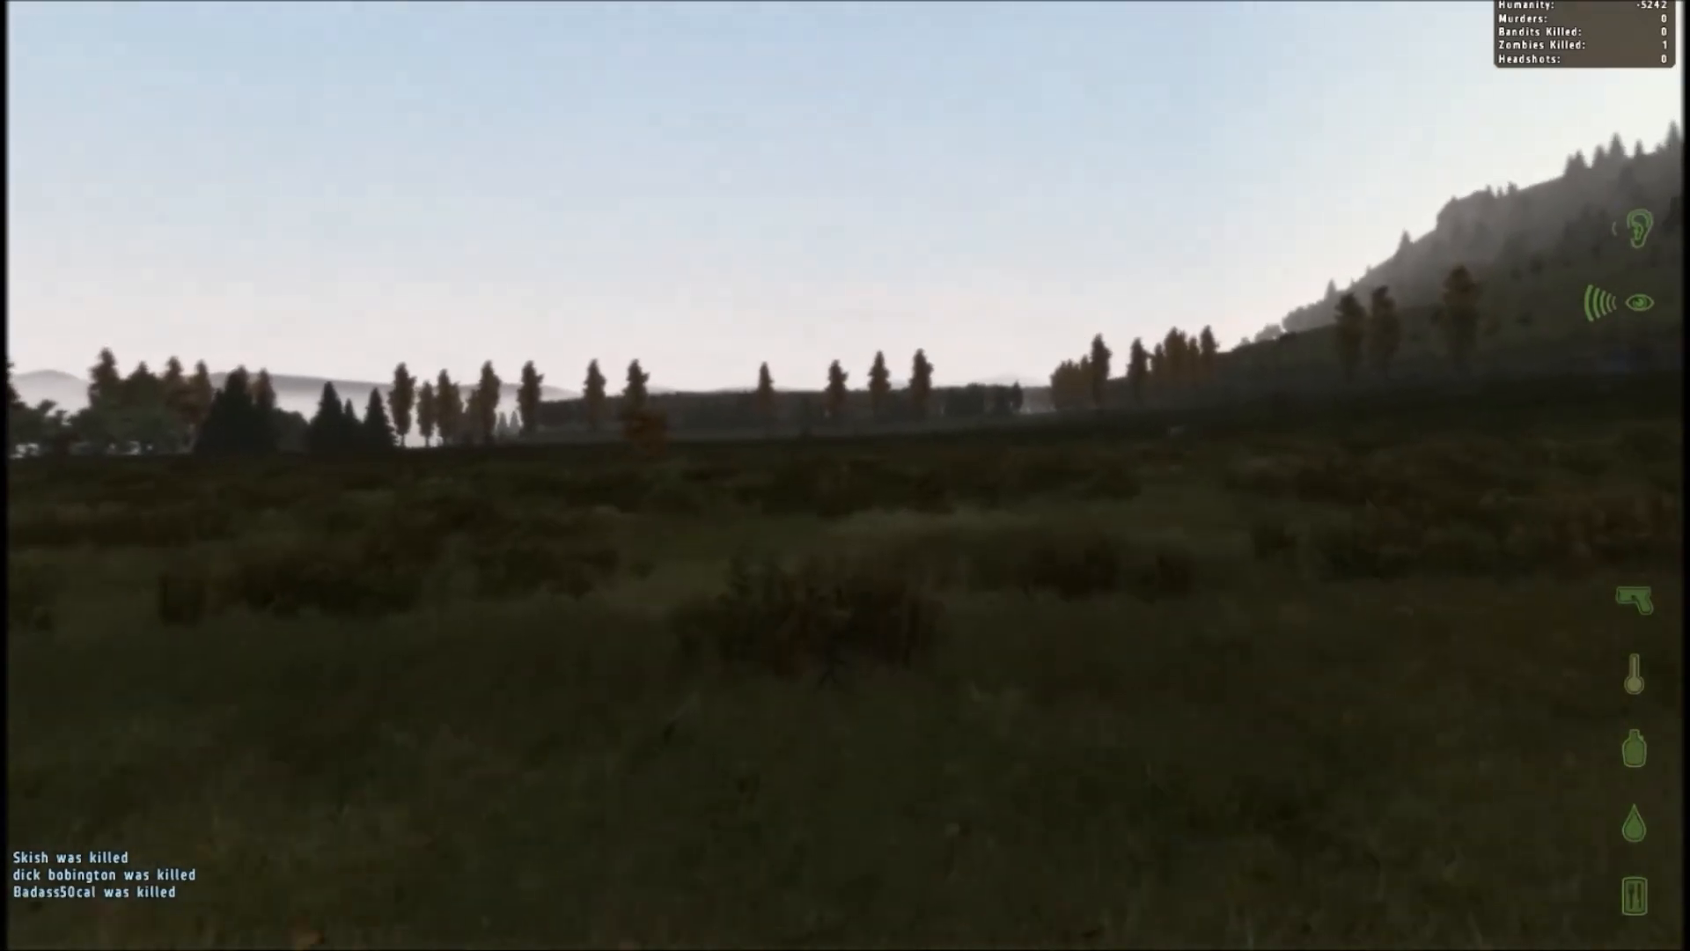
mouse_move(845, 476)
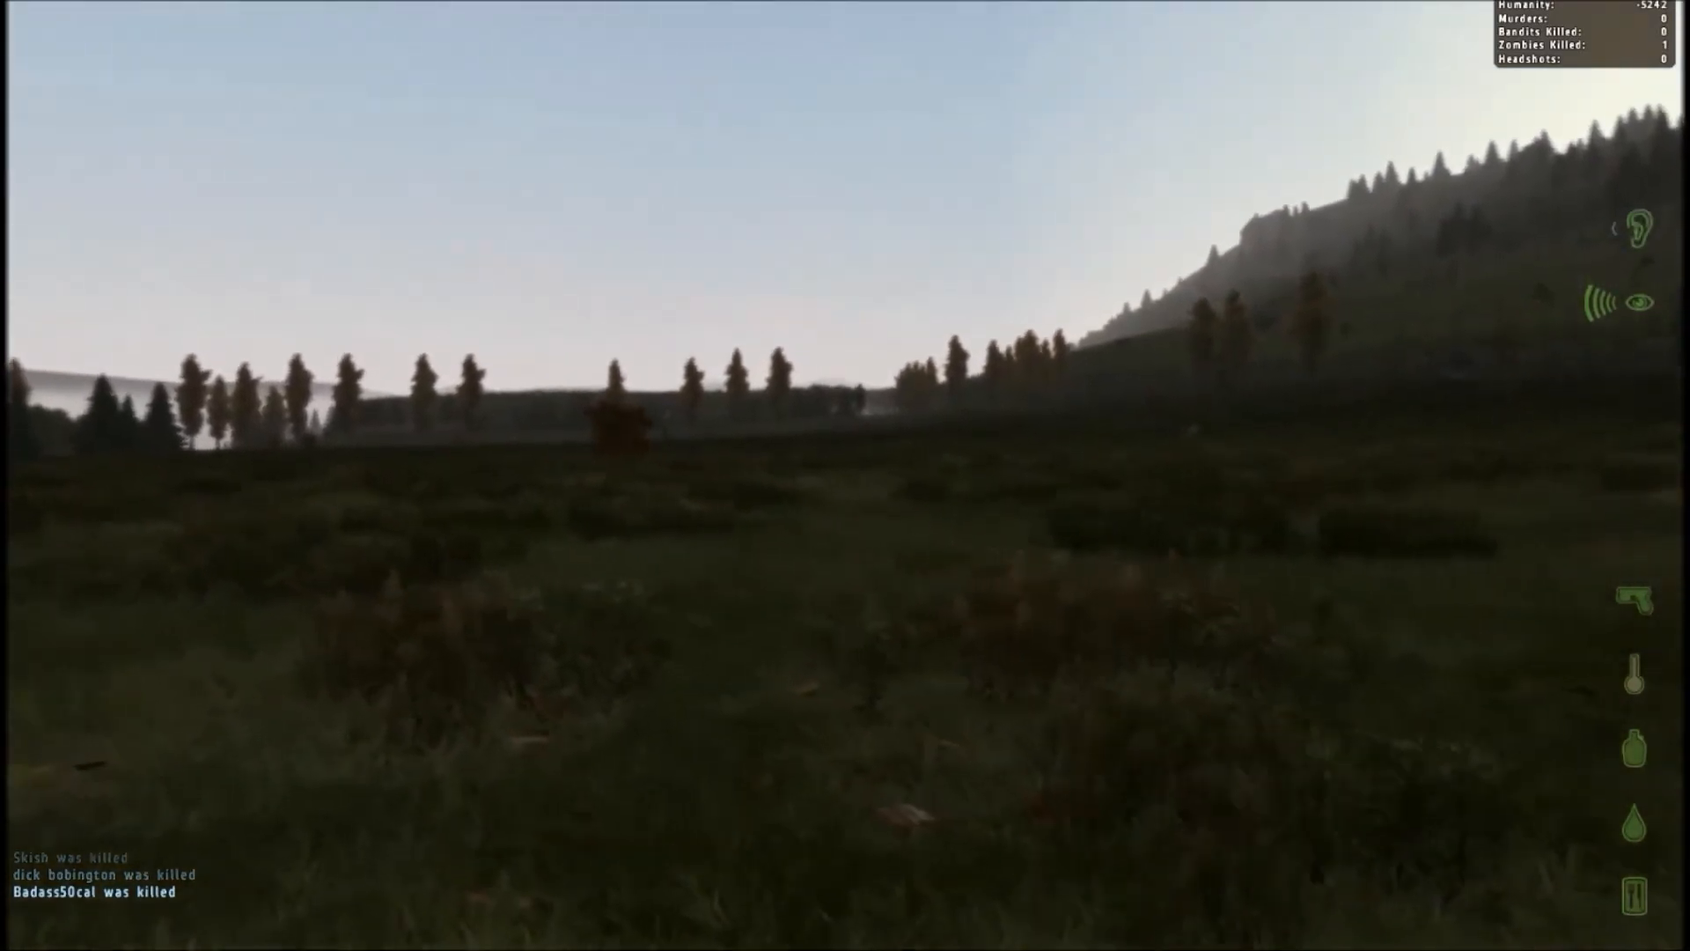
mouse_move(846, 476)
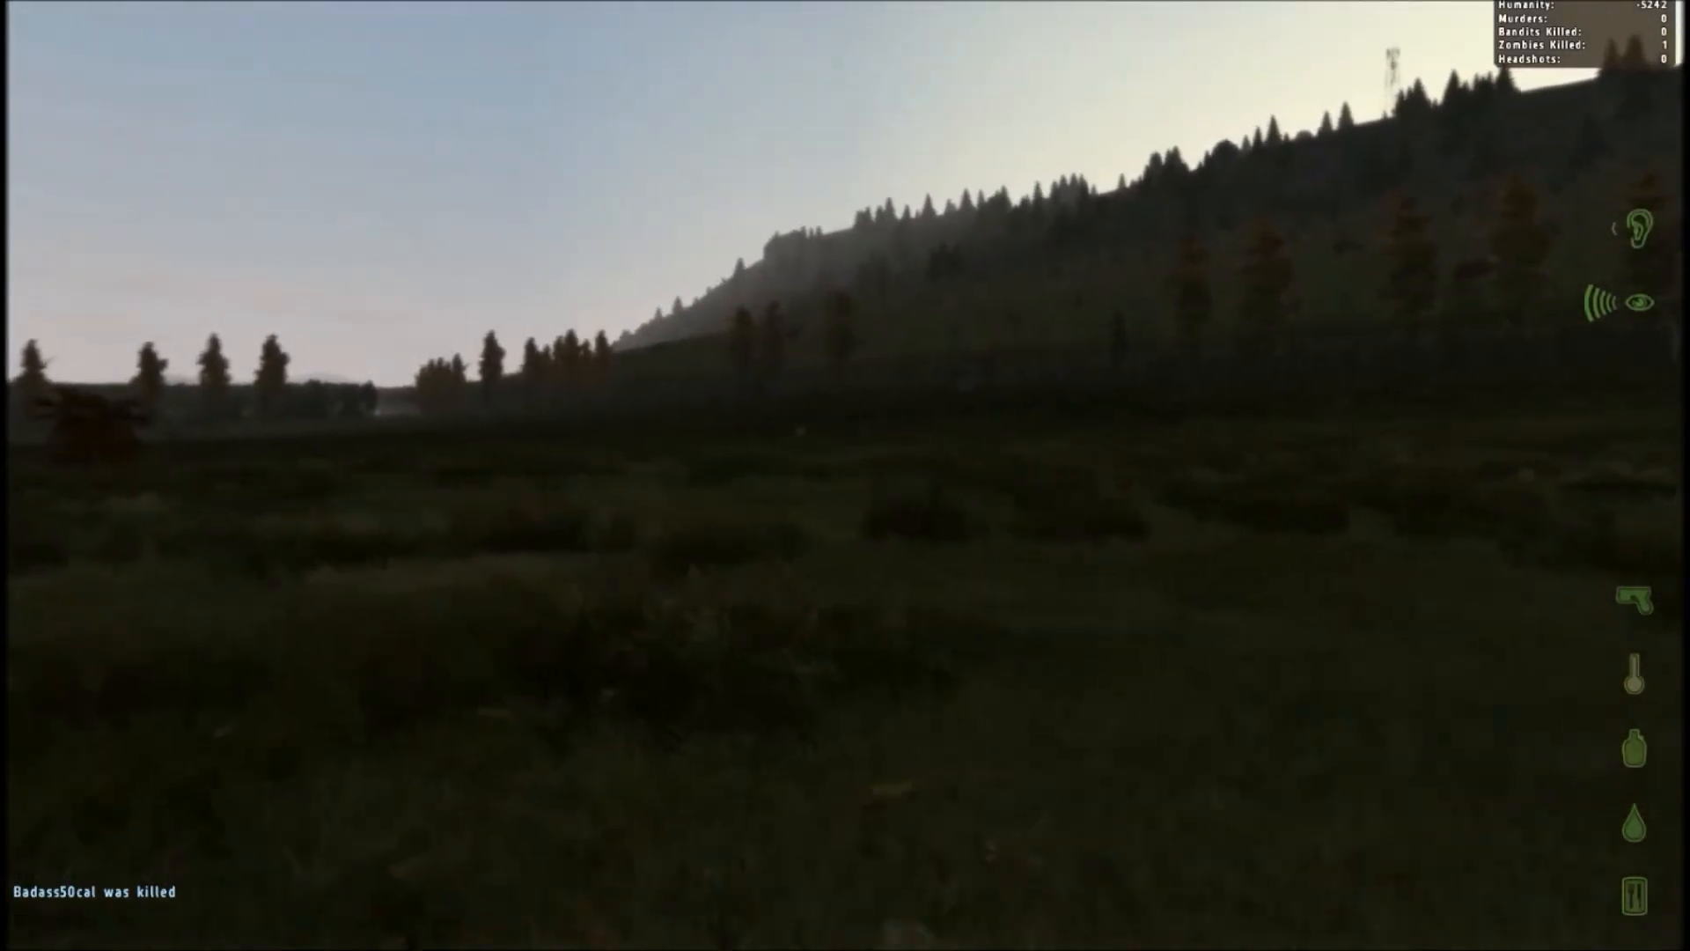
mouse_move(845, 473)
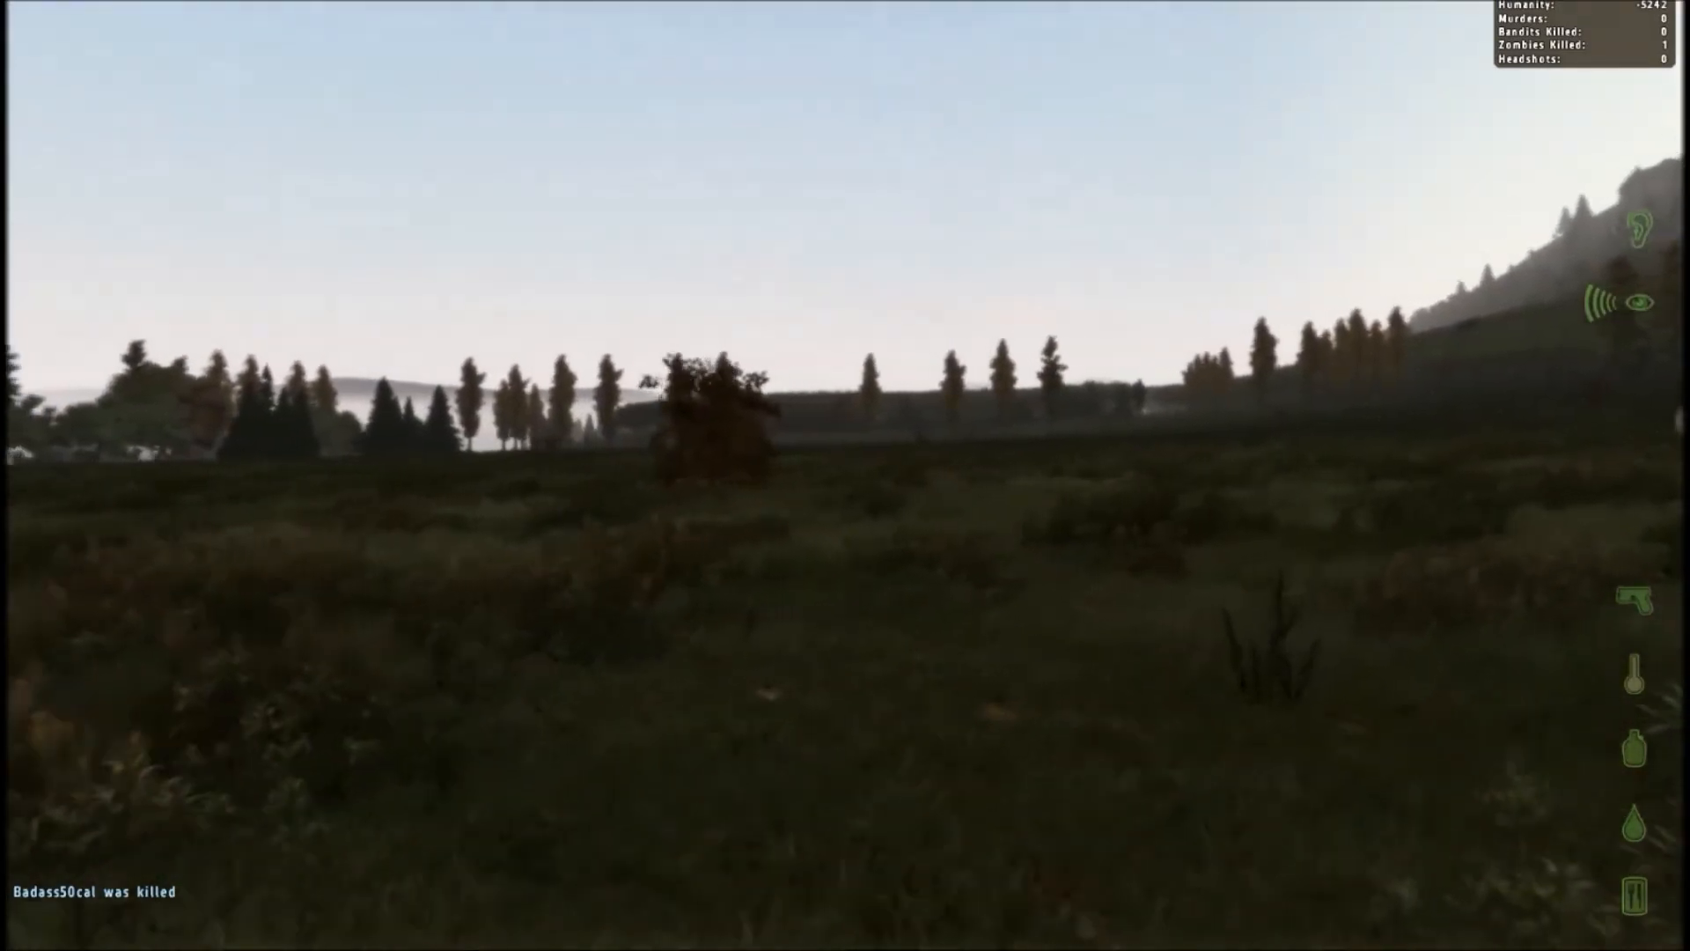
mouse_move(846, 476)
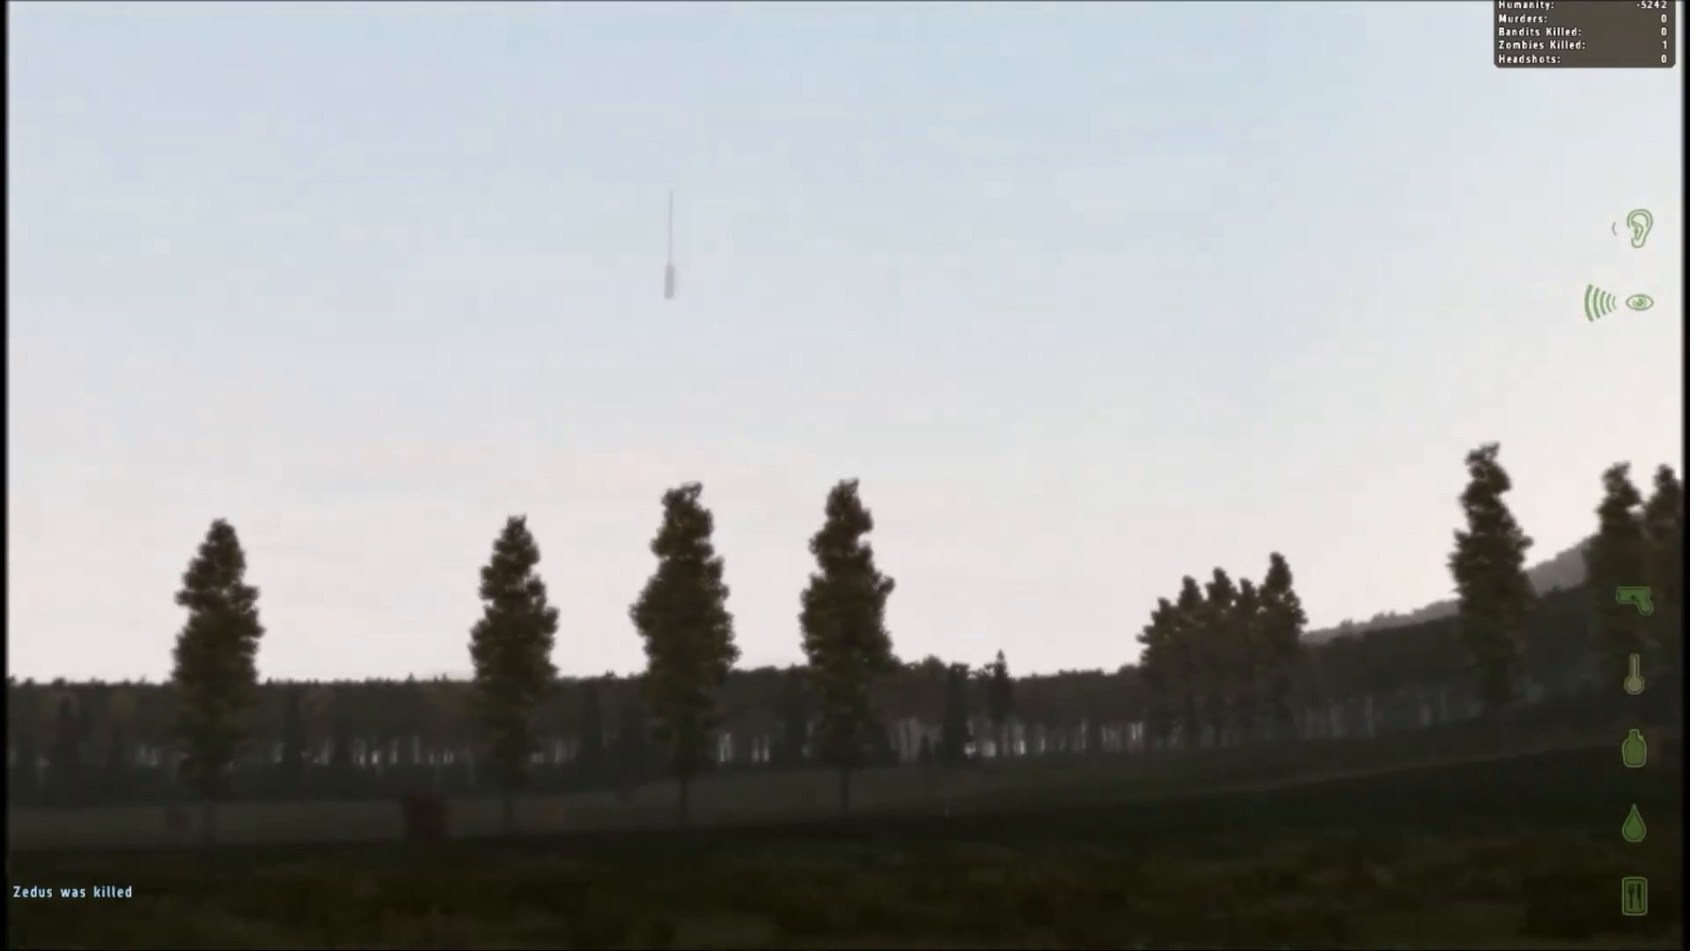
mouse_move(845, 476)
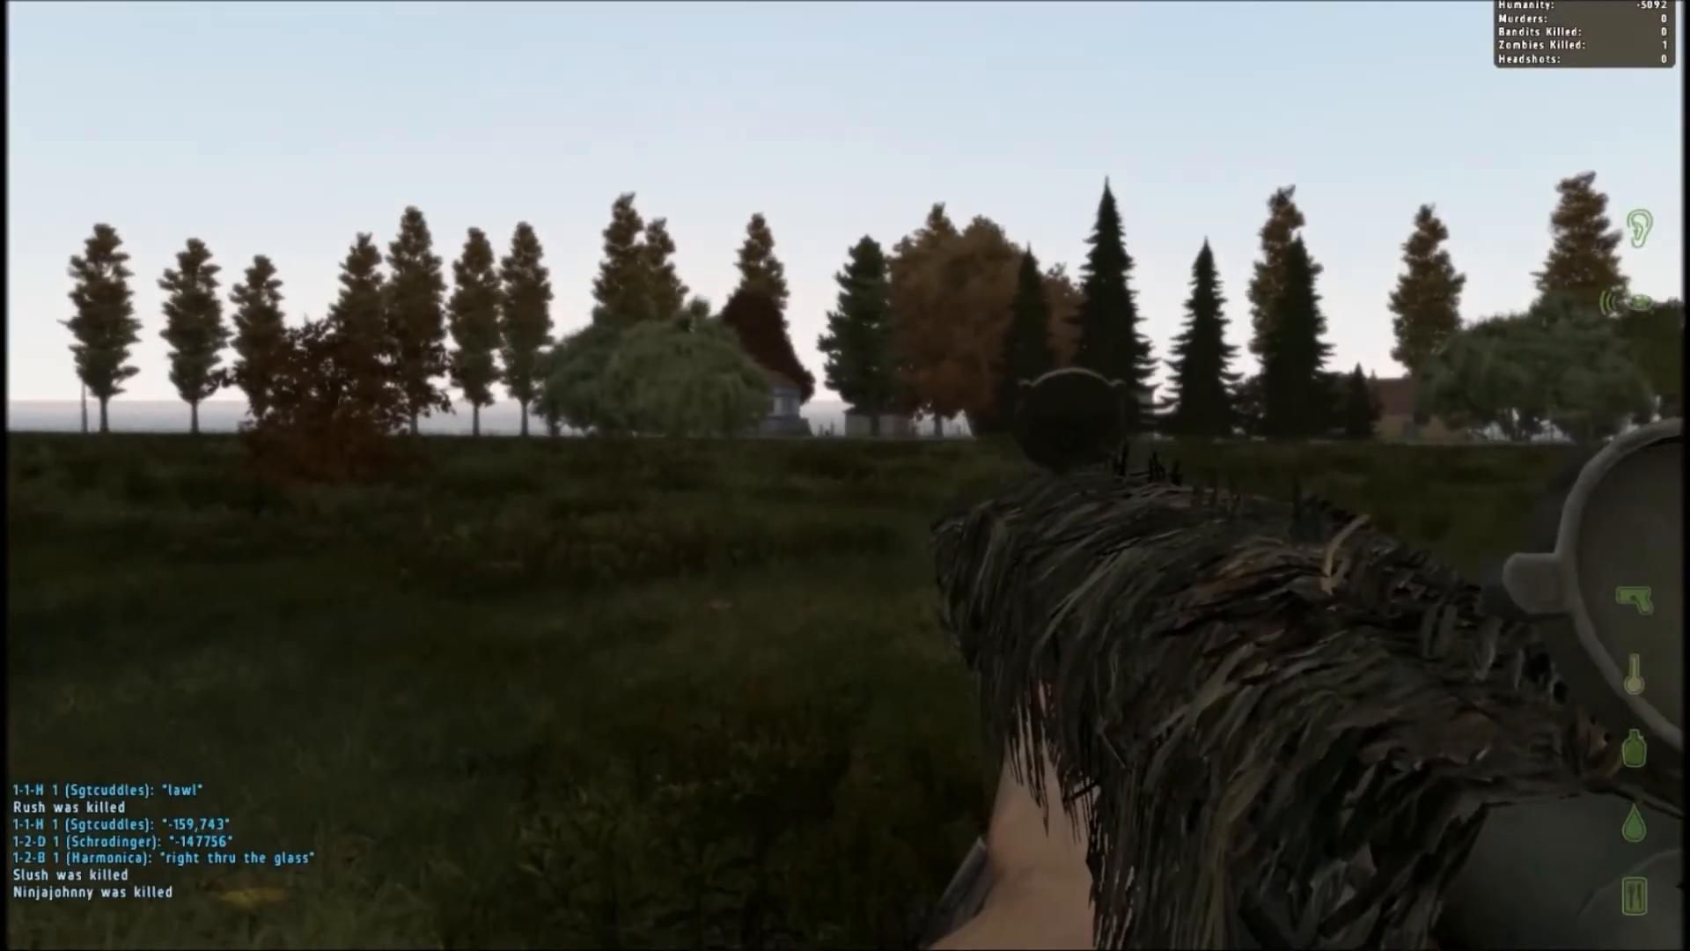
Ready the ghillie-wrapped rifle facing the tree line and houses across the field
right_click(845, 476)
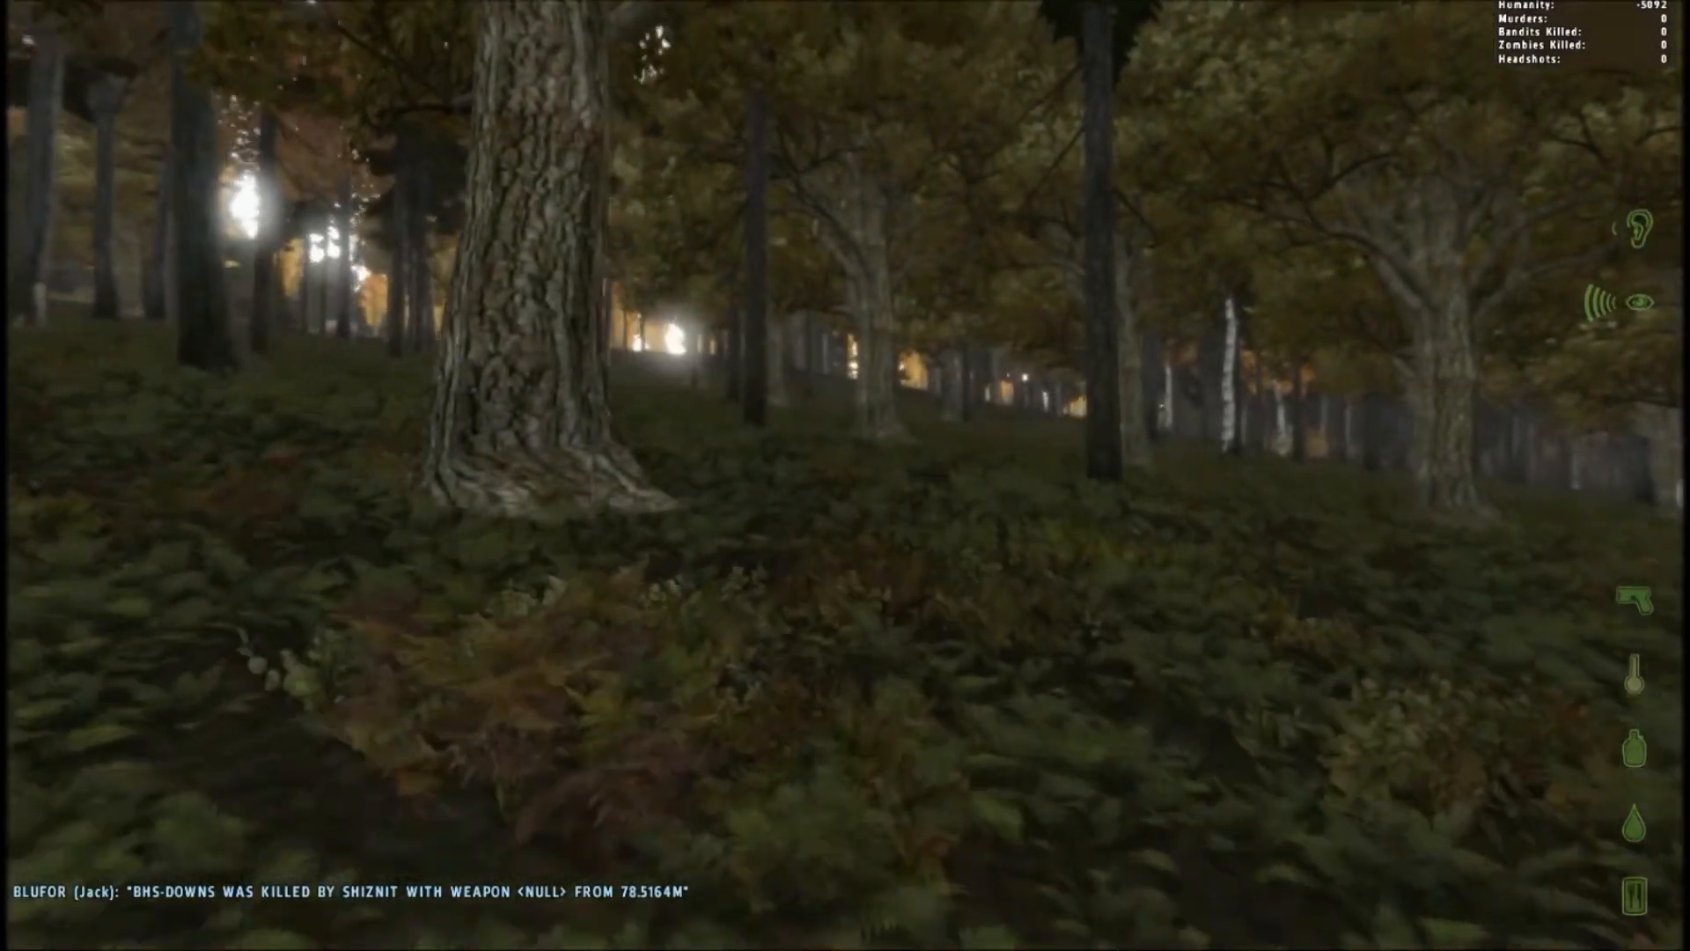
mouse_move(846, 476)
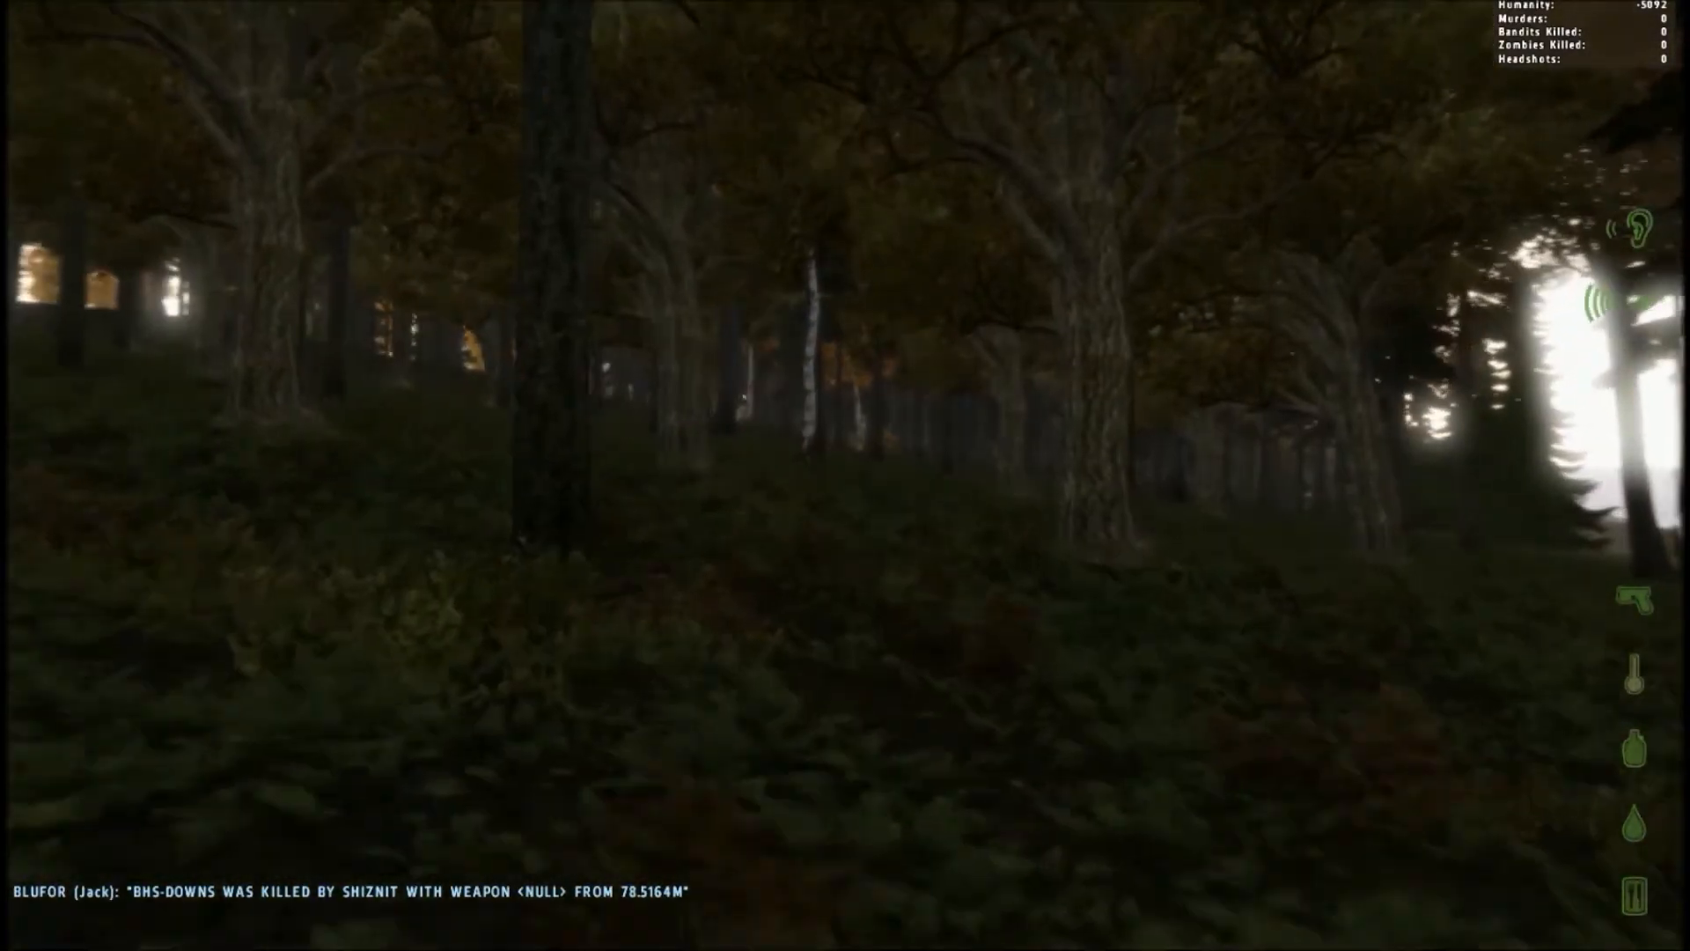
mouse_move(845, 476)
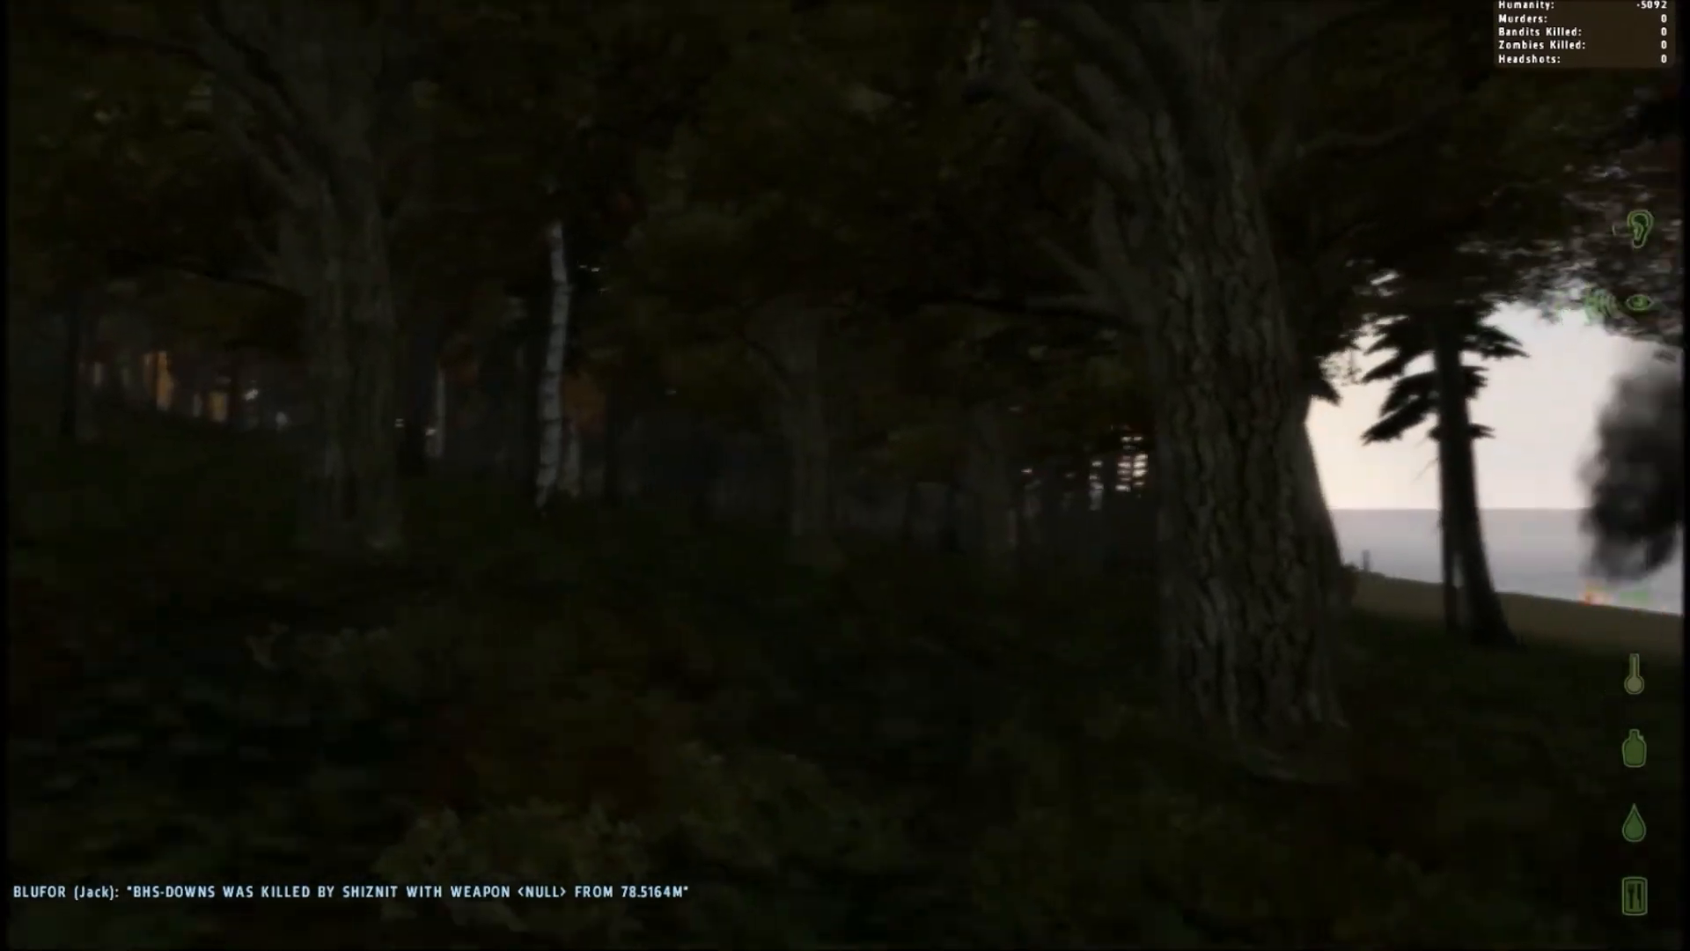
mouse_move(845, 475)
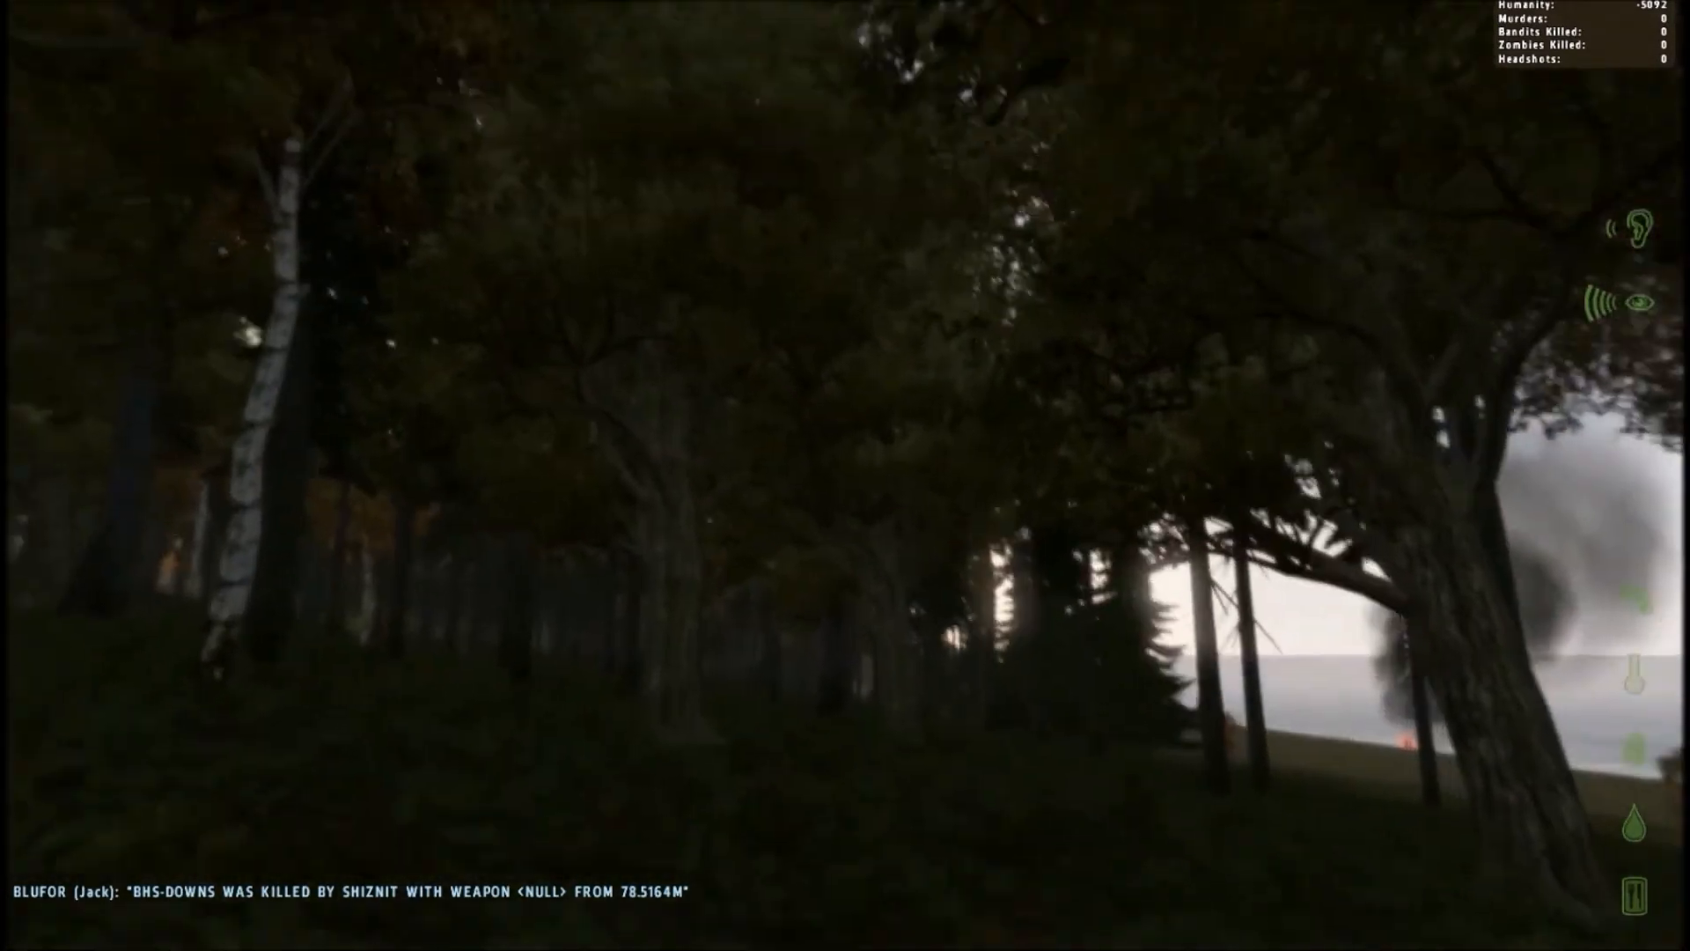
mouse_move(845, 476)
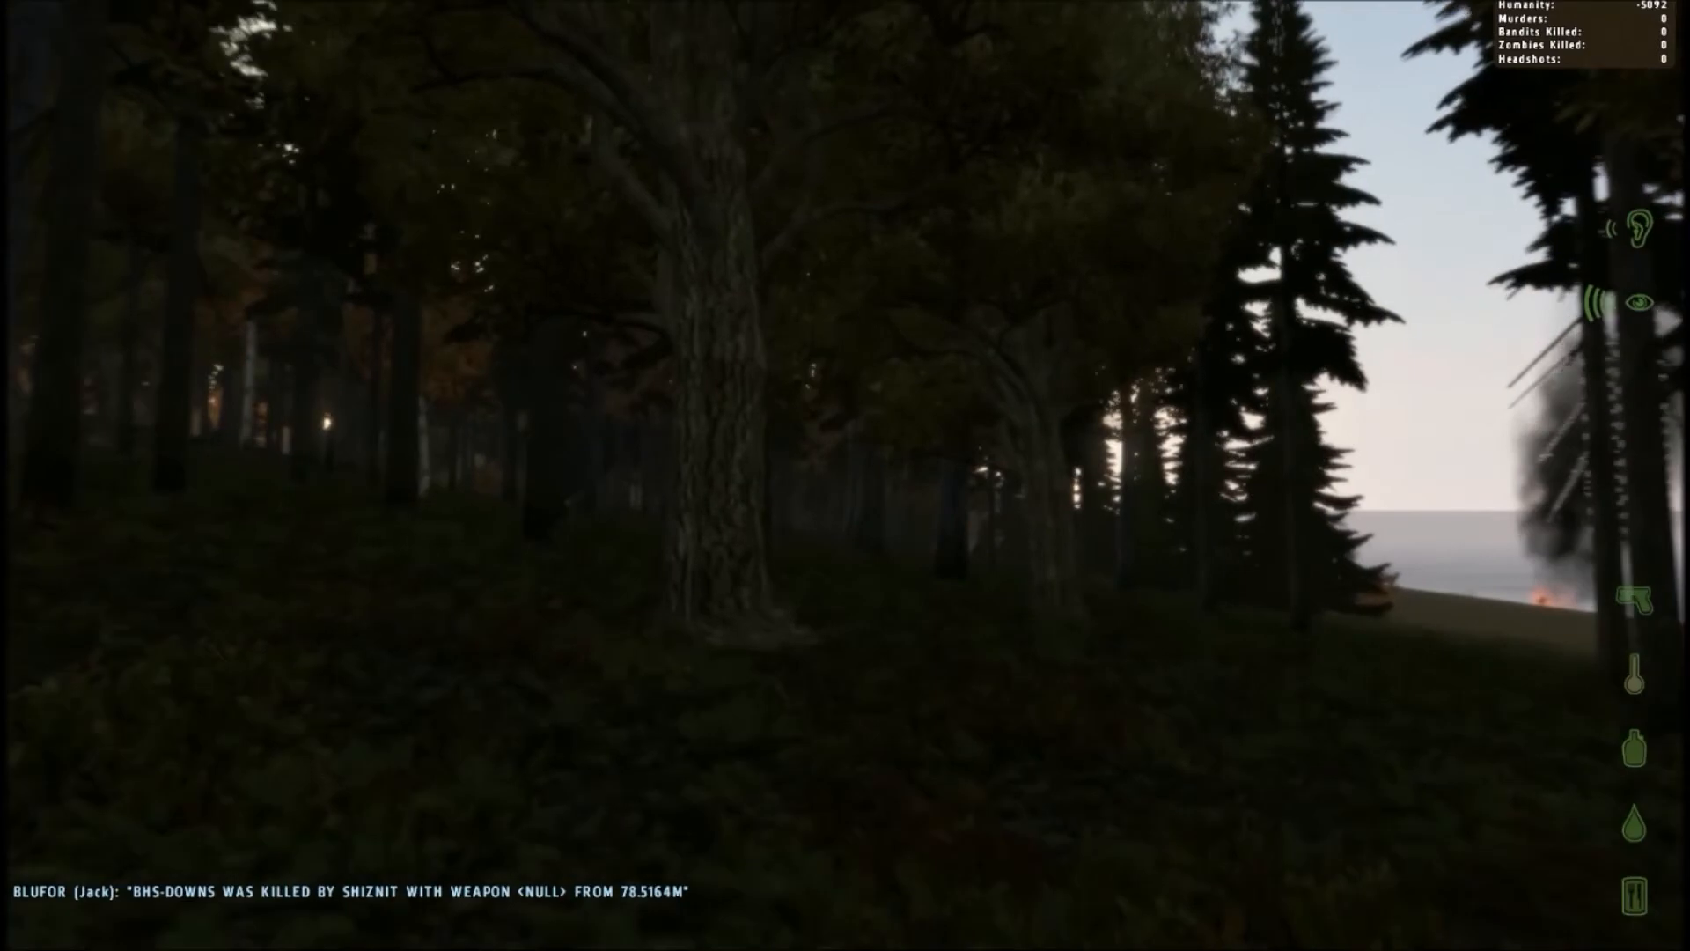